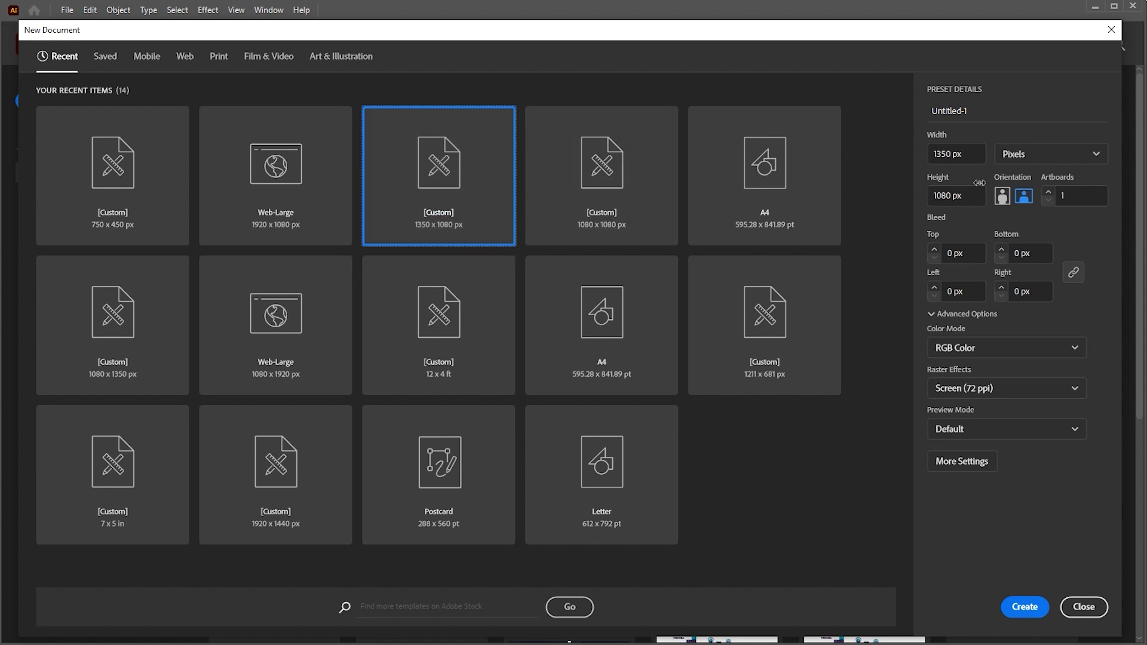
# Create a new portrait 1080 × 1350 px document.
pyautogui.click(1023, 195)
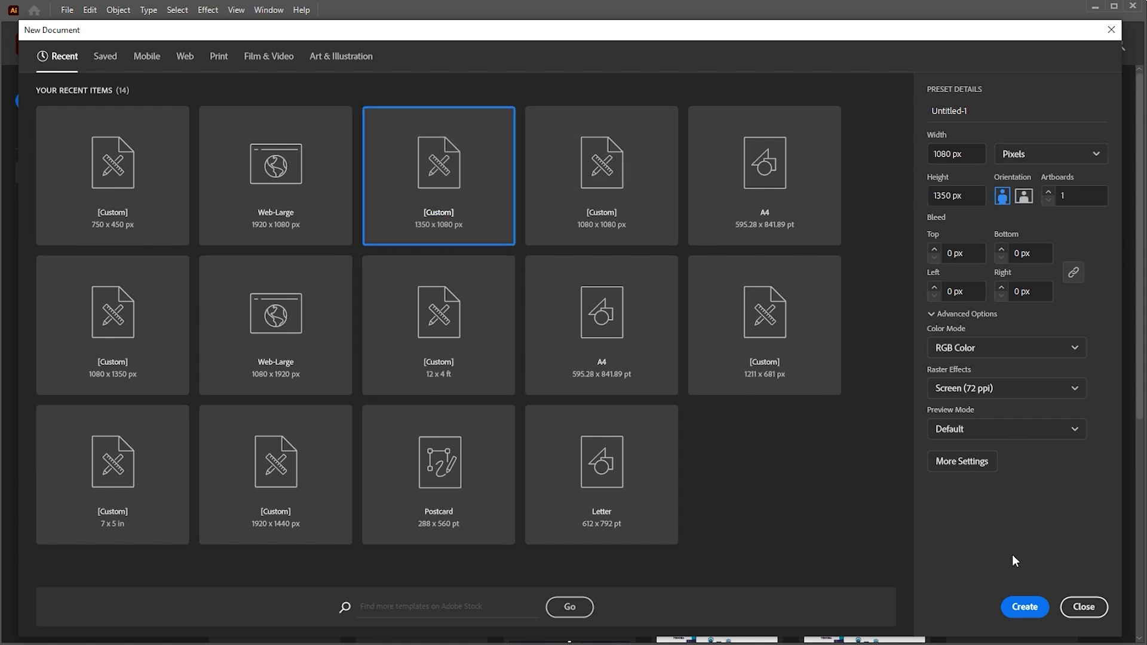
pyautogui.click(1023, 607)
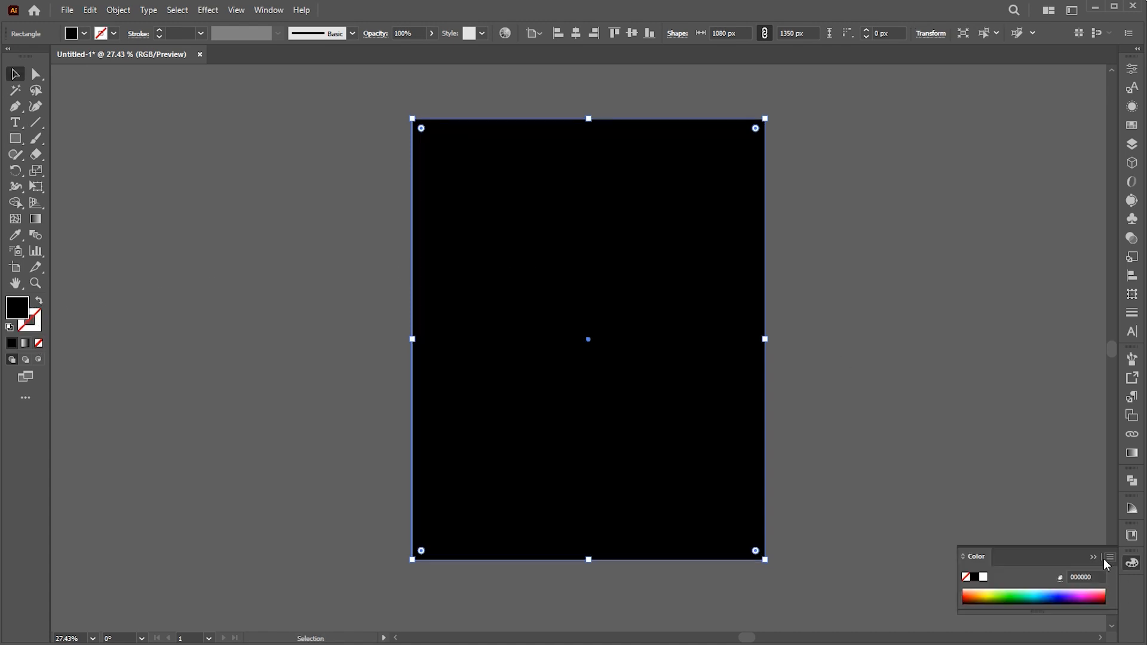
# Place the portrait photo into the document via File > Place.
pyautogui.click(67, 9)
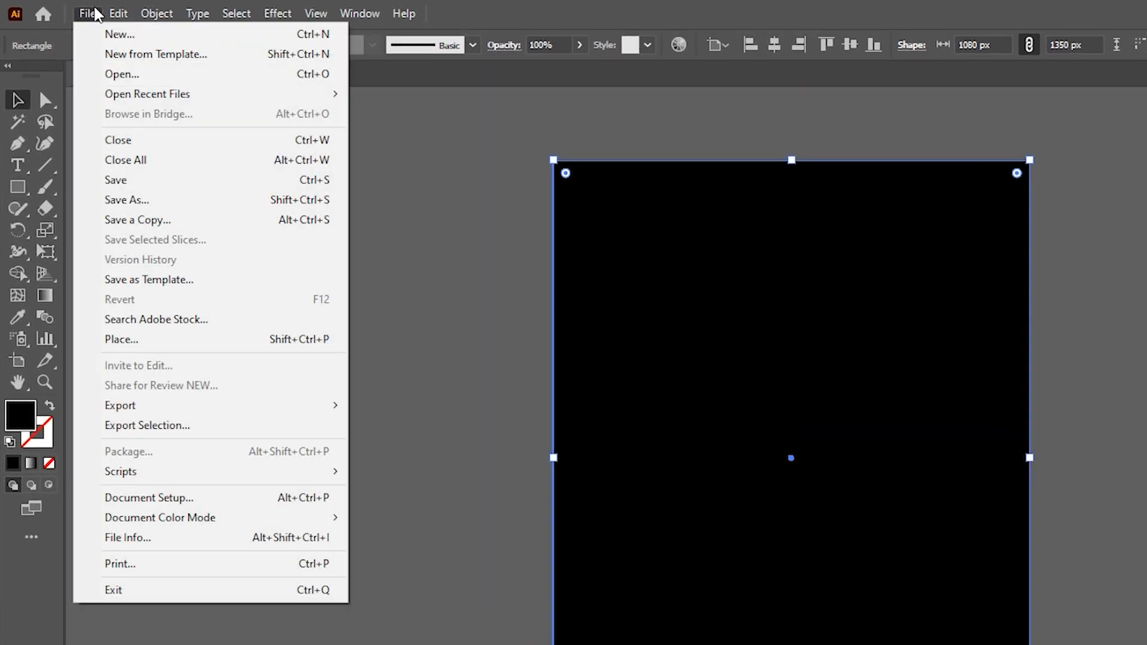
pyautogui.click(121, 339)
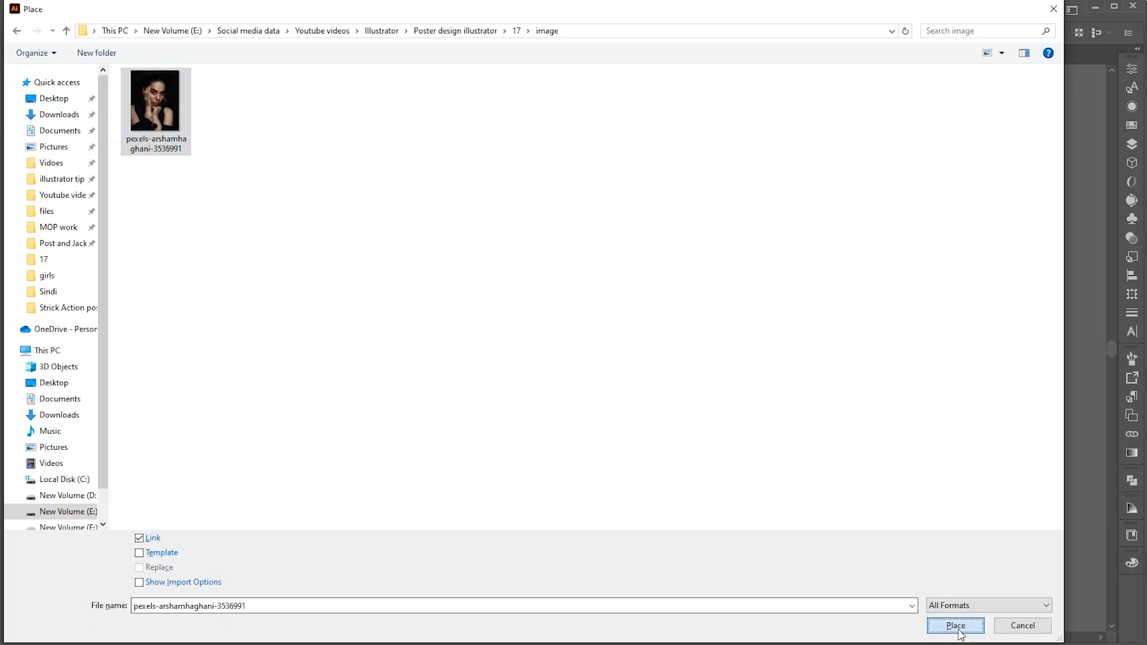
pyautogui.click(955, 625)
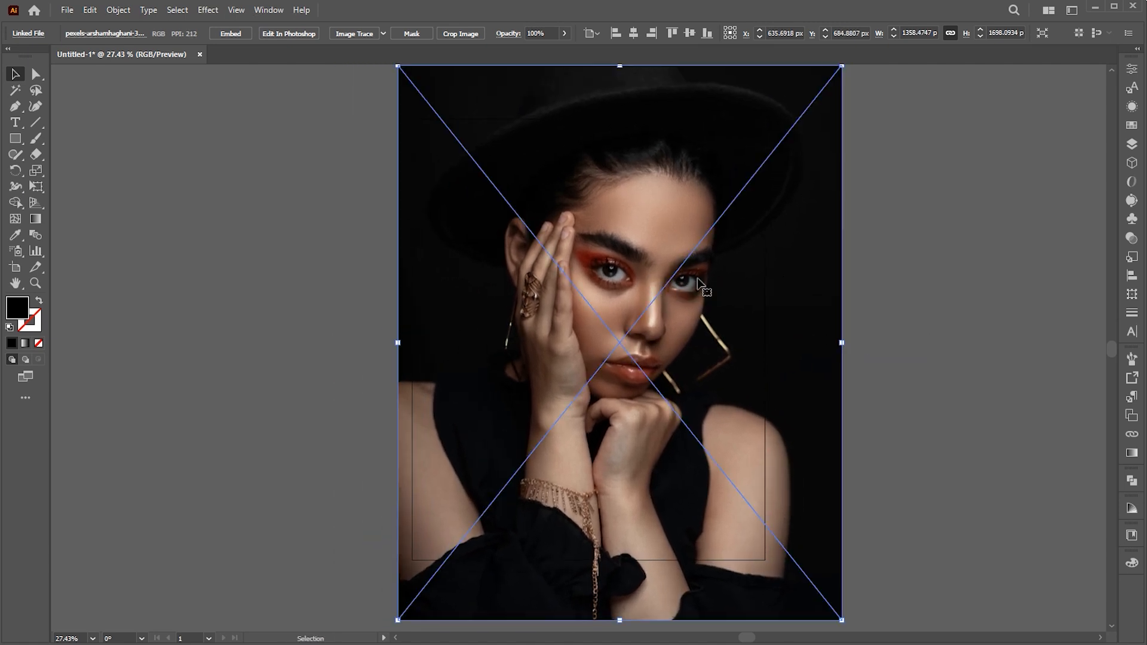
# Clip the photo to the artboard-sized rectangle with Make Clipping Mask.
pyautogui.rightClick(700, 285)
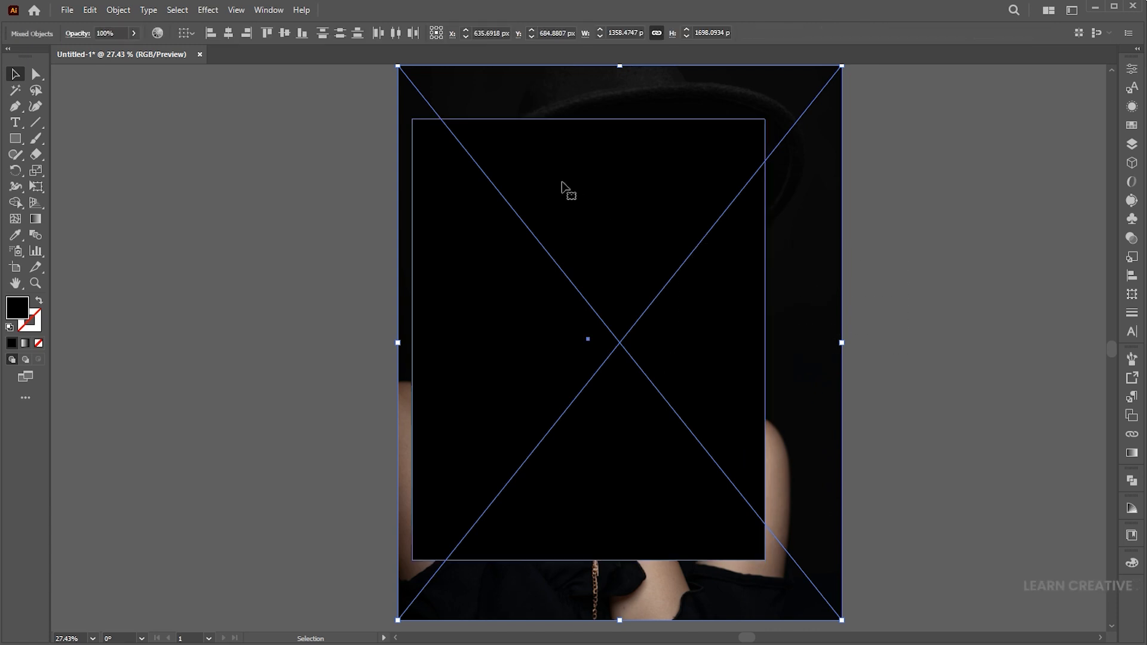
pyautogui.rightClick(566, 189)
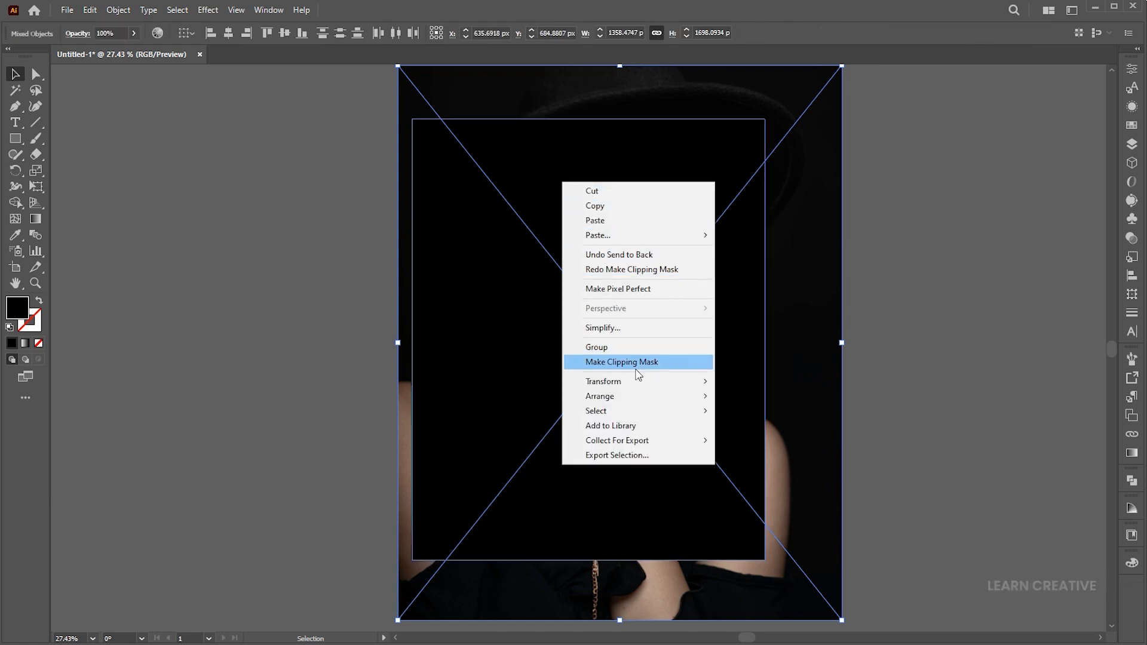
pyautogui.click(622, 362)
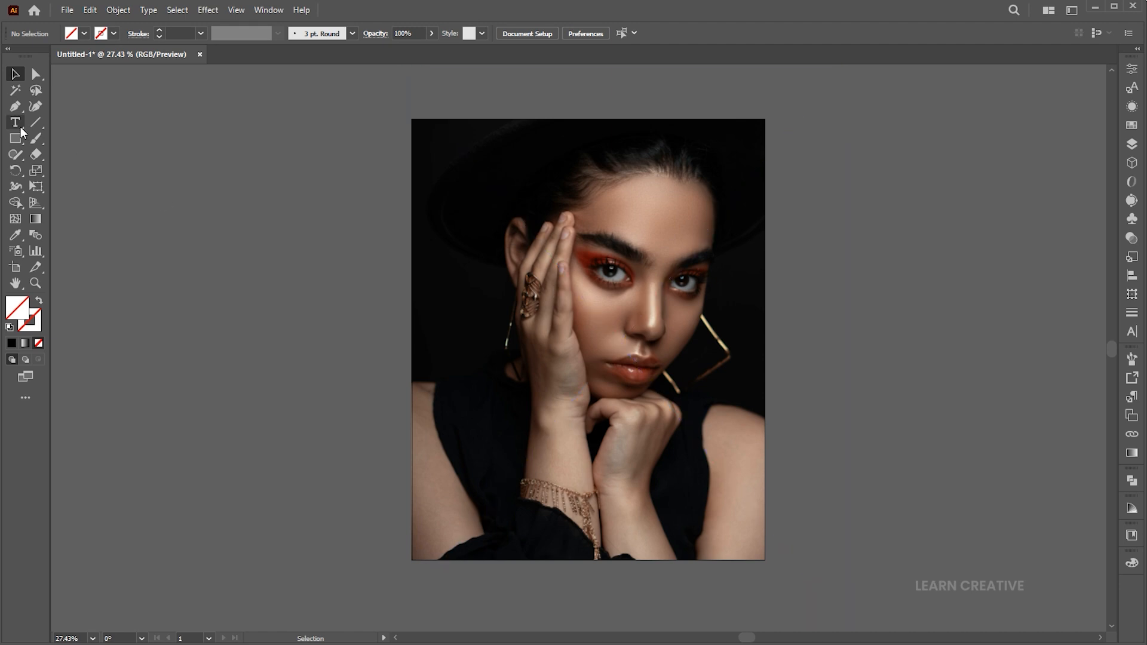
# Draw an artboard-sized rectangle filled white over the photo, then deselect it.
pyautogui.moveTo(410, 119); pyautogui.dragTo(505, 228)
pyautogui.write('BC9393')
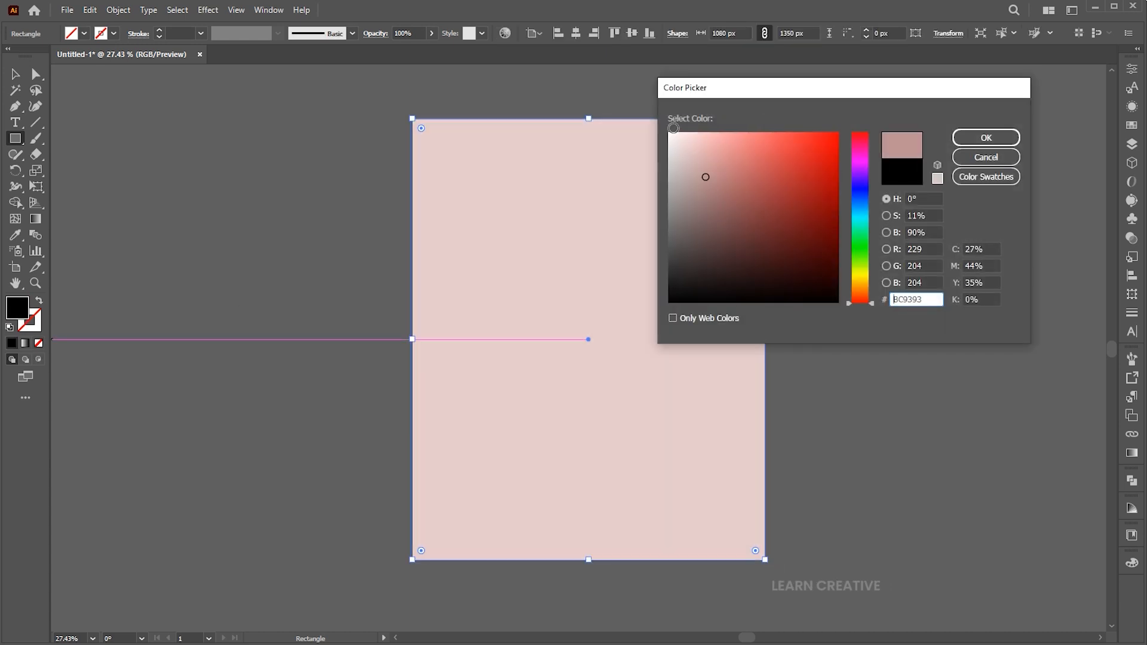
pyautogui.click(984, 157)
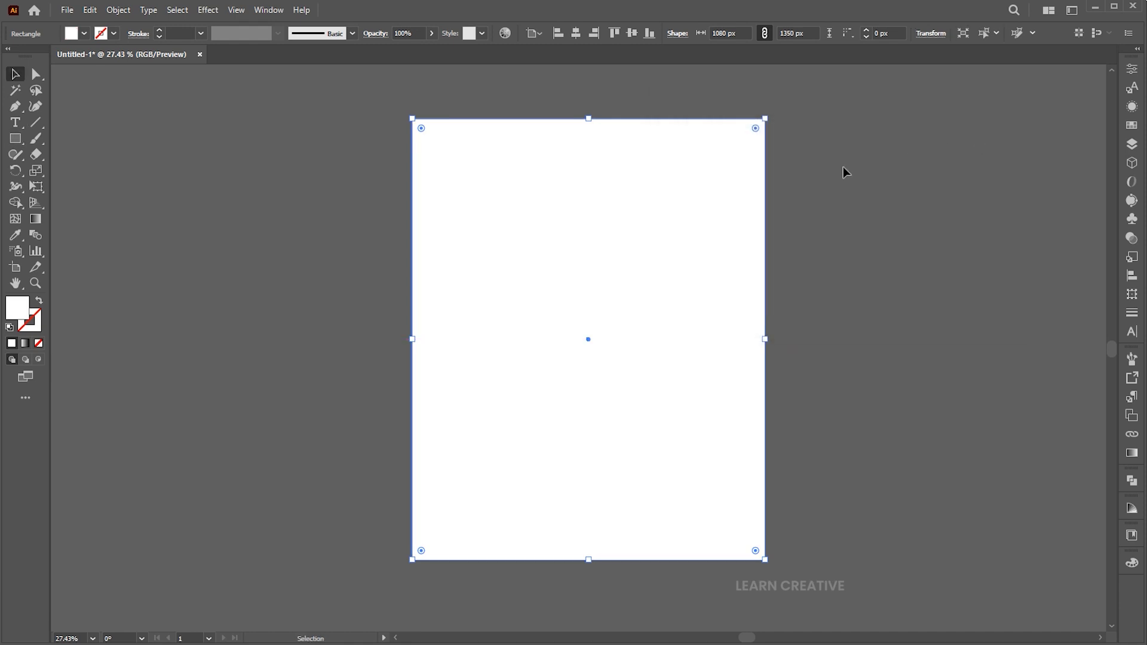
pyautogui.click(90, 9)
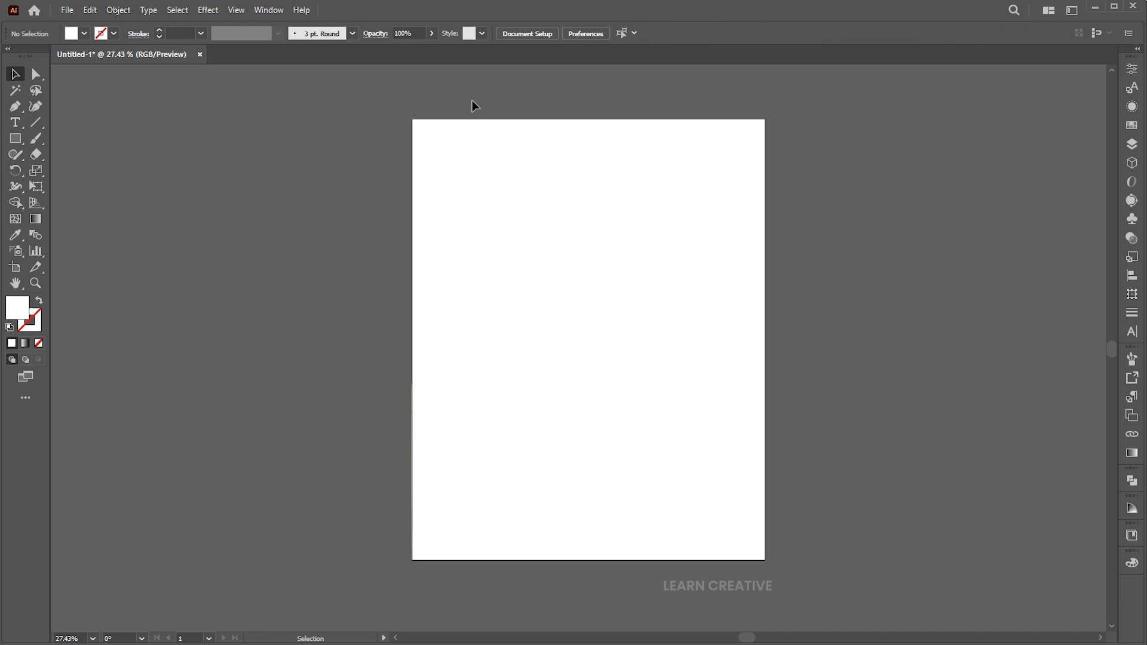
# Split the white rectangle into 6 rows and 4 columns with 2 px gutters.
pyautogui.click(117, 10)
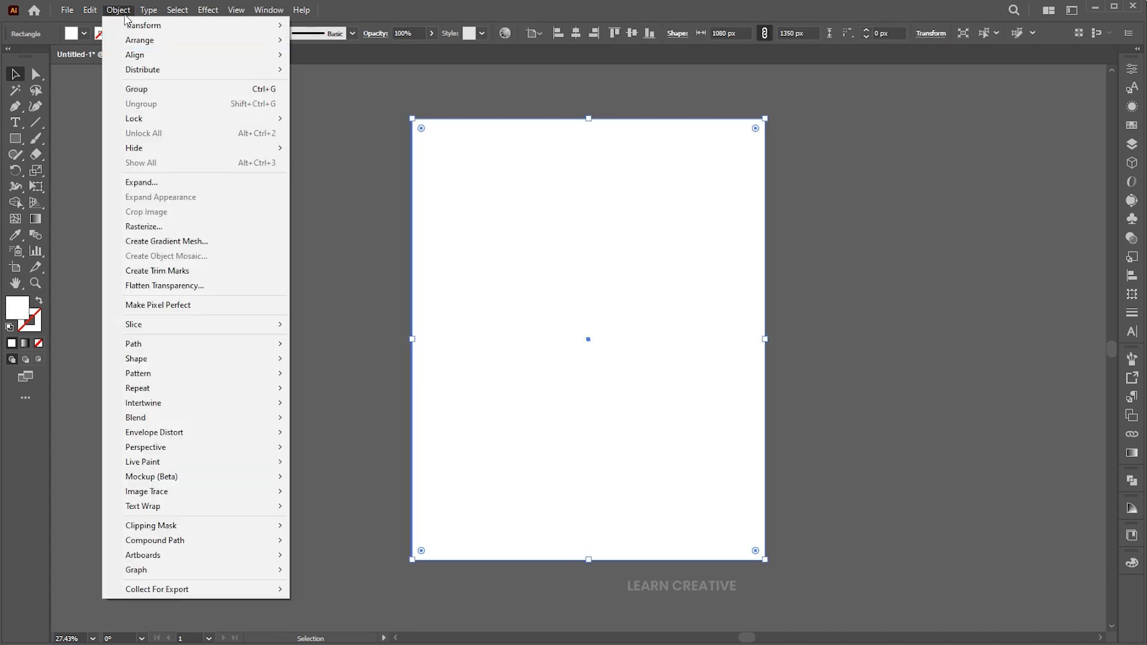
pyautogui.moveTo(134, 343)
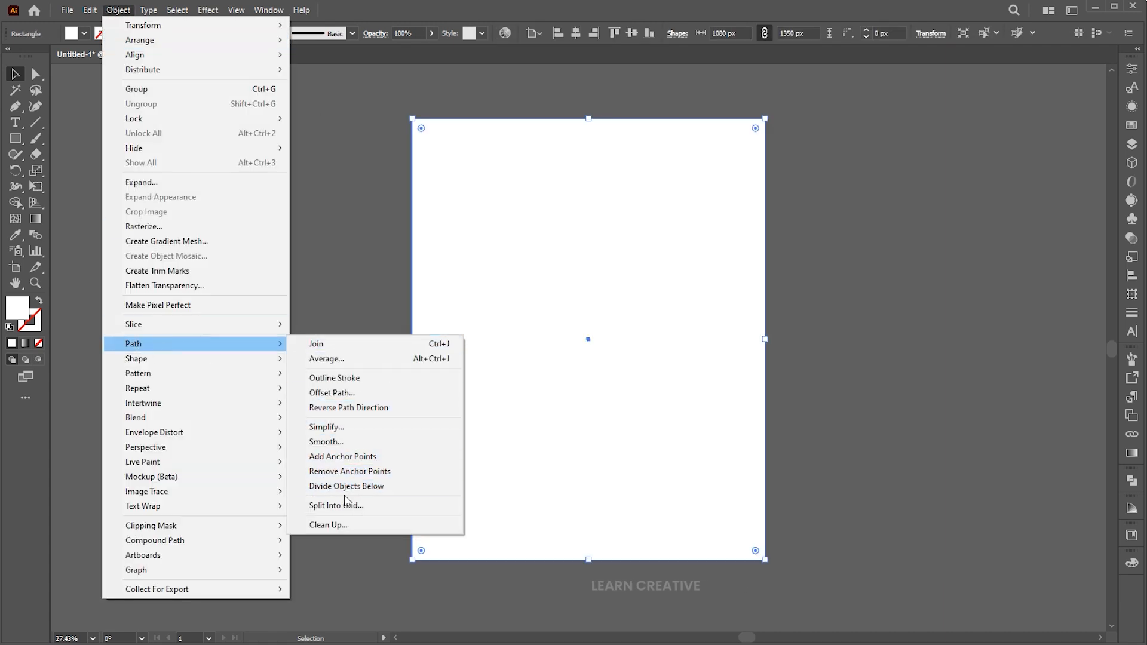
pyautogui.click(335, 504)
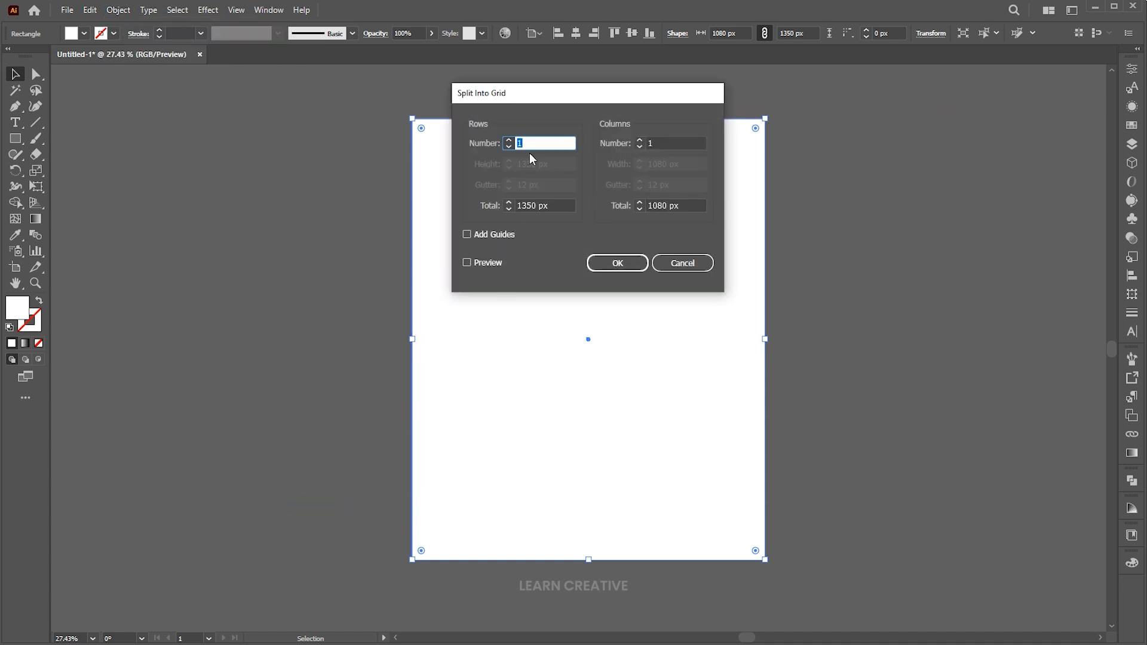
pyautogui.write('6')
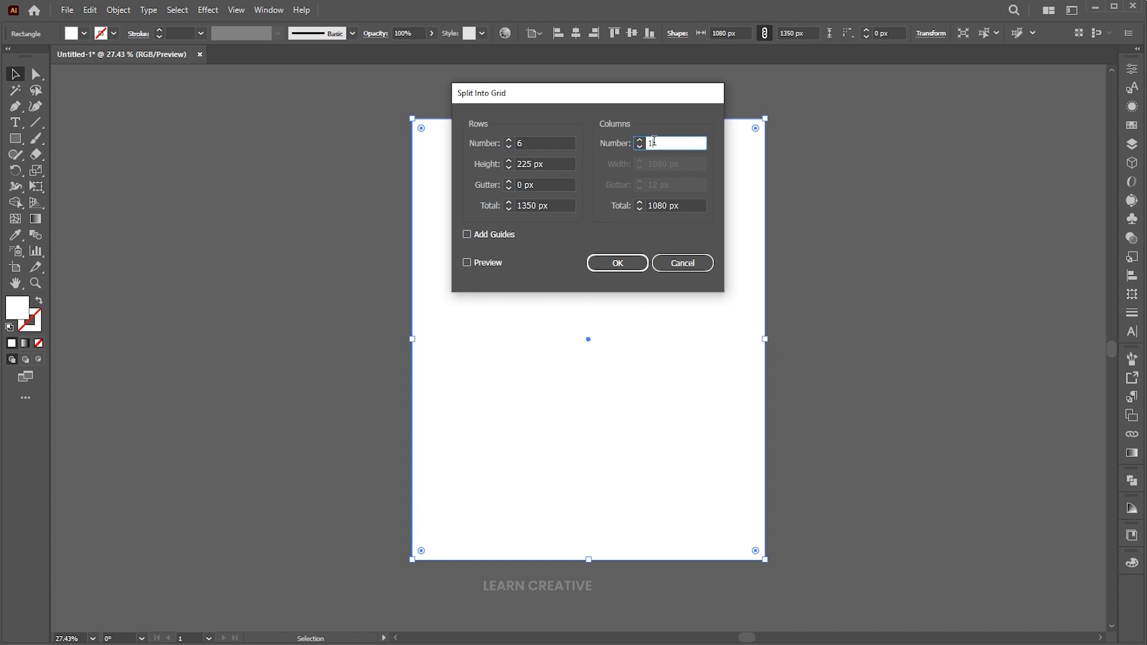
pyautogui.write('14')
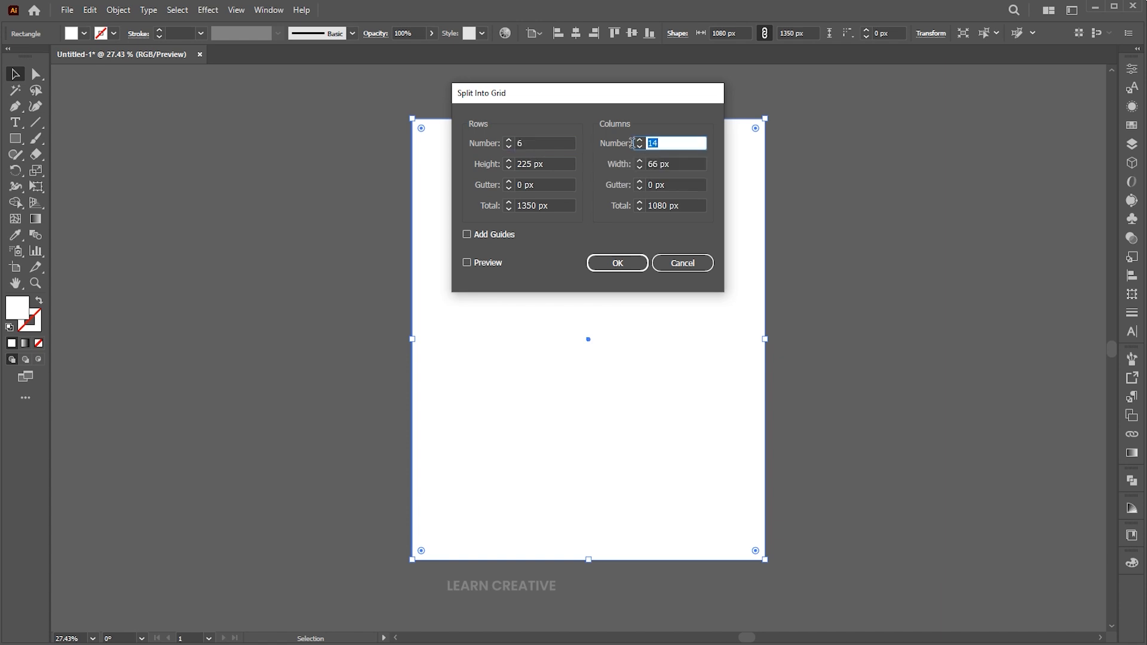
pyautogui.write('4')
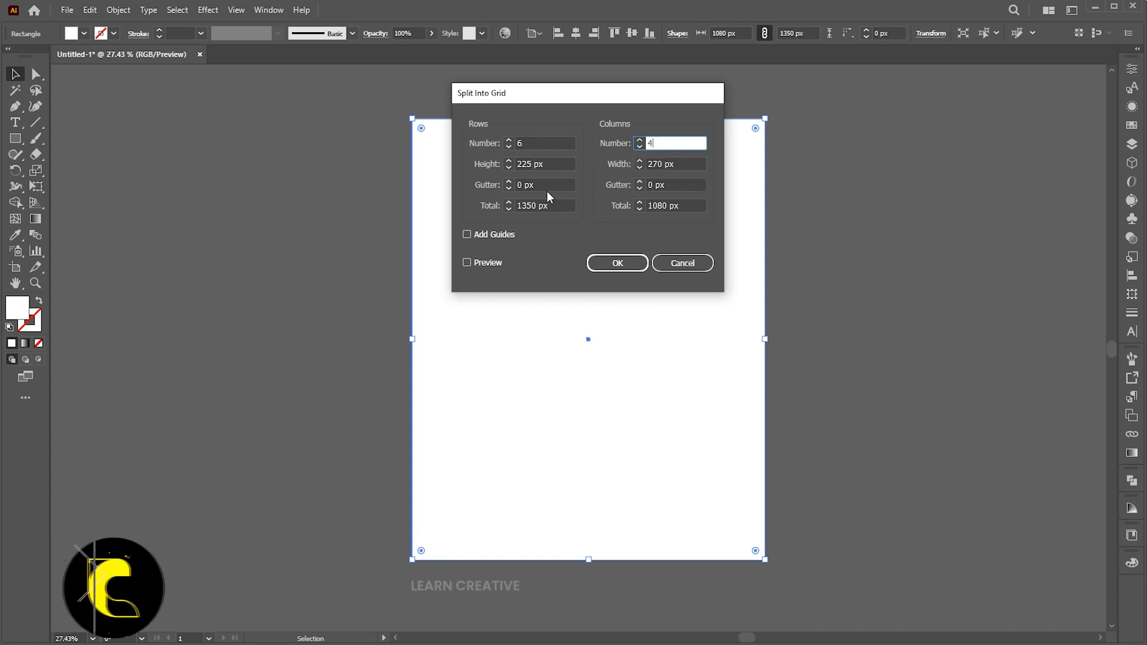
pyautogui.write('2')
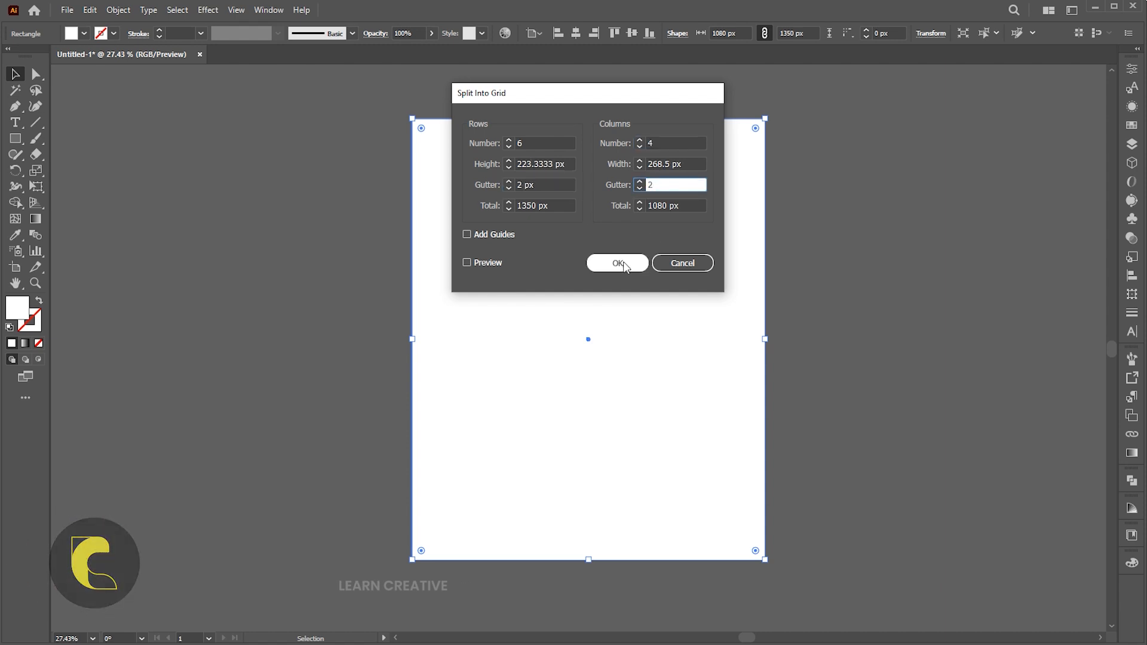
pyautogui.click(616, 263)
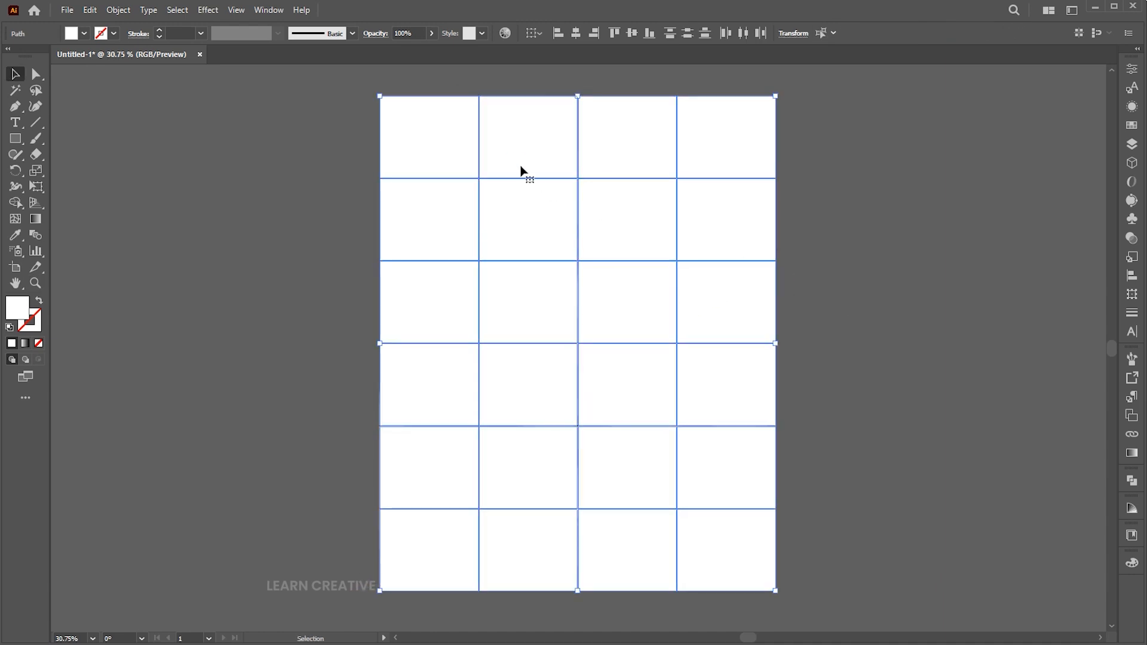
# Group the grid tiles, then group them with the red backing rectangle.
pyautogui.rightClick(527, 172)
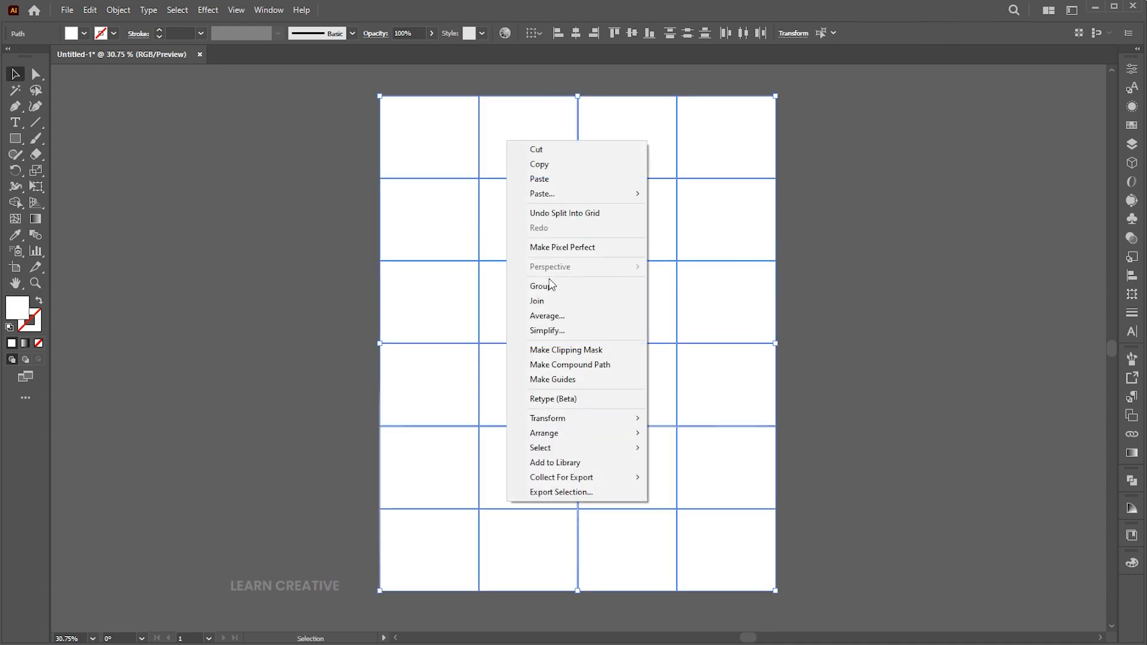
pyautogui.click(89, 9)
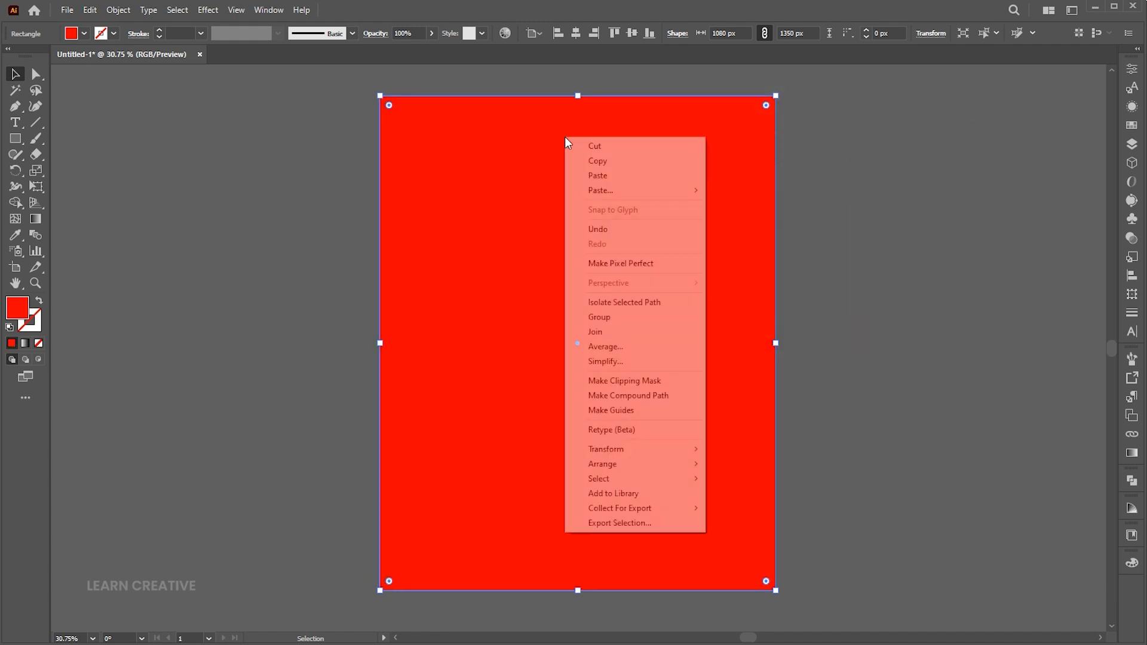
pyautogui.moveTo(602, 463)
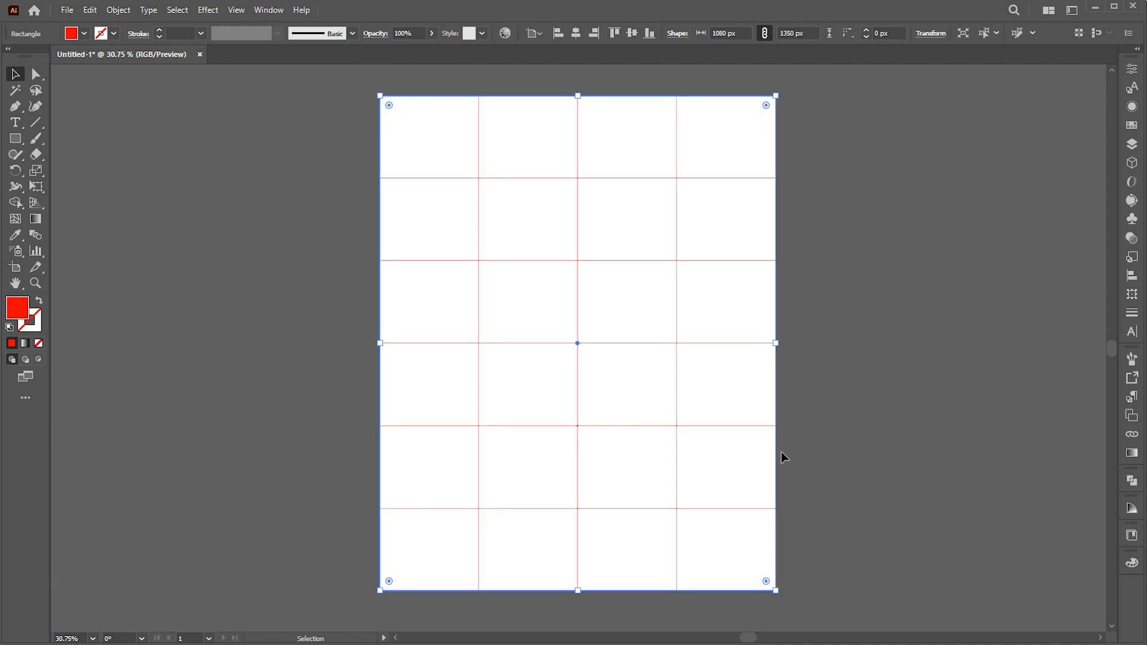
pyautogui.click(726, 301)
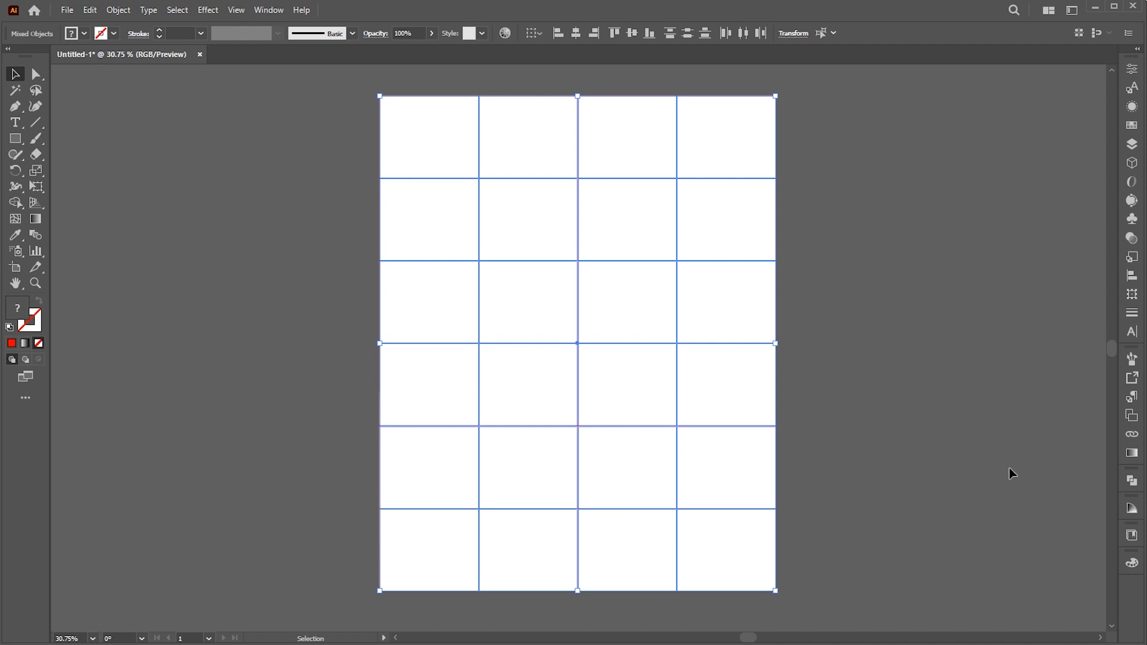
pyautogui.click(1131, 480)
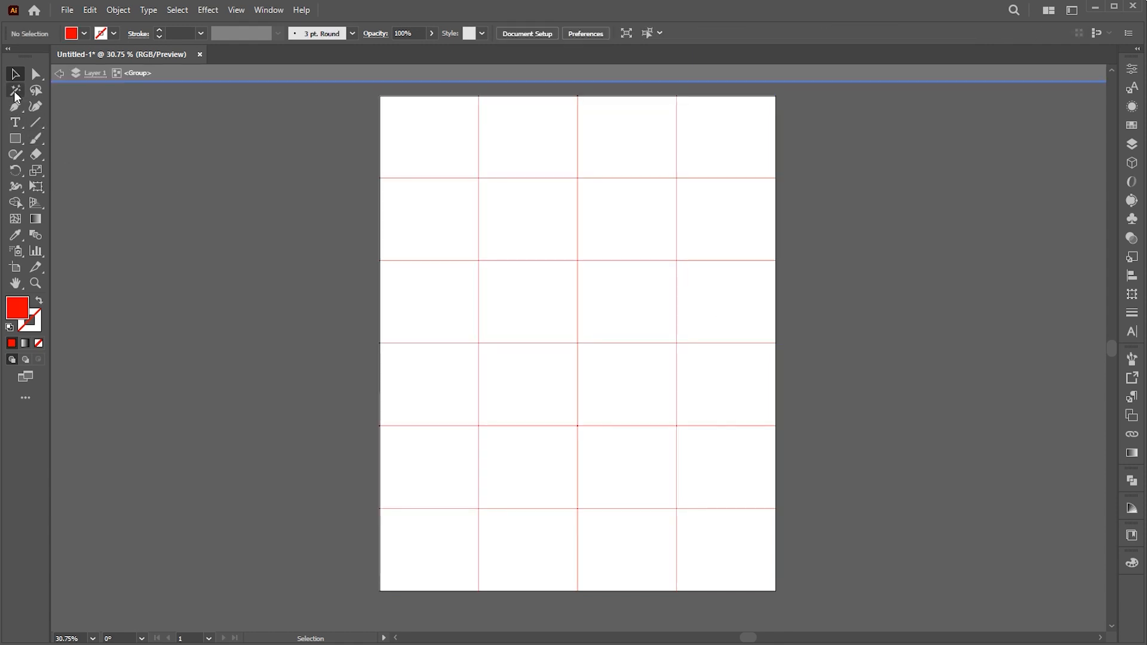
# Select all white tiles with the Magic Wand and cut them.
pyautogui.click(14, 90)
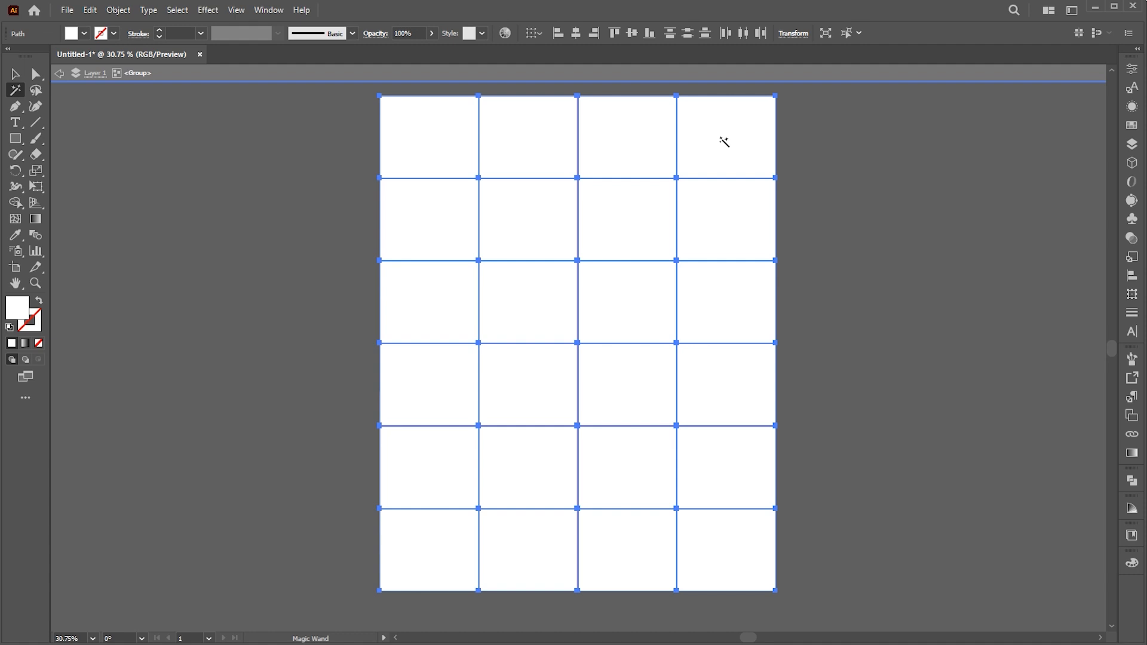
pyautogui.click(89, 10)
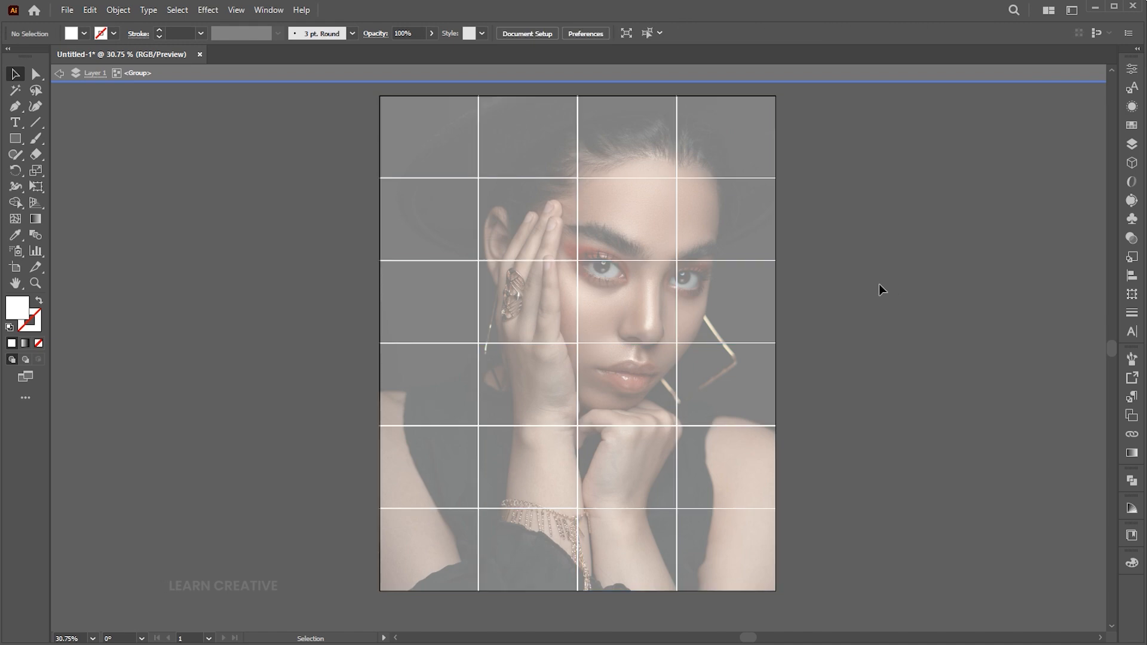
pyautogui.click(89, 9)
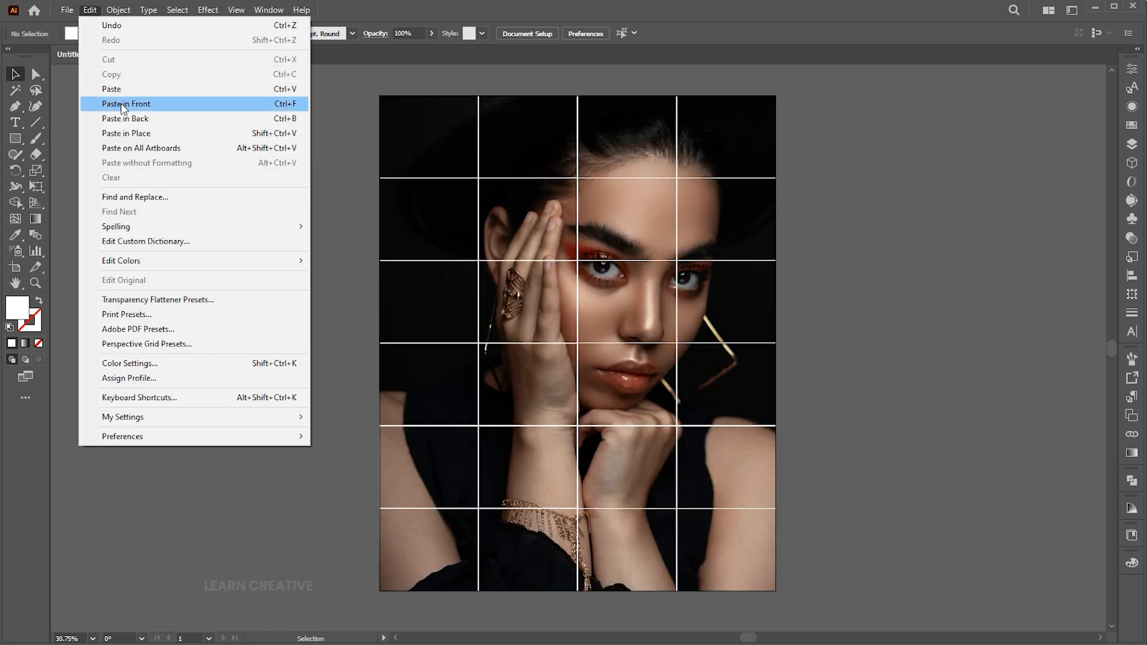
# Paste the tiles back in front and remove some to reveal scattered photo patches.
pyautogui.click(125, 104)
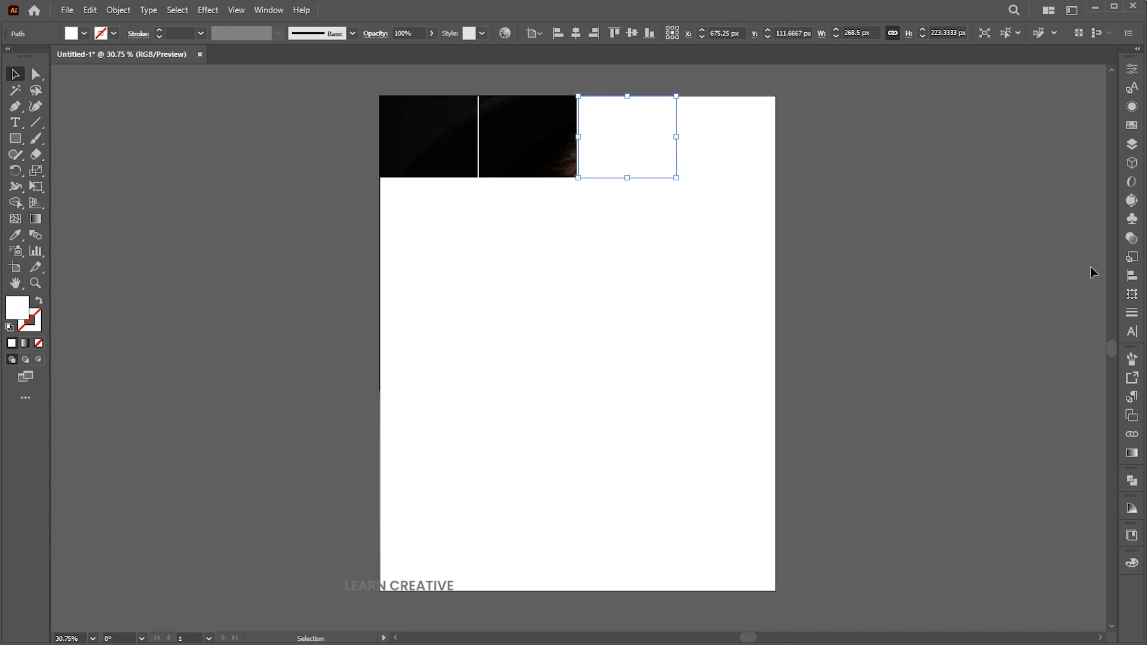
pyautogui.click(997, 83)
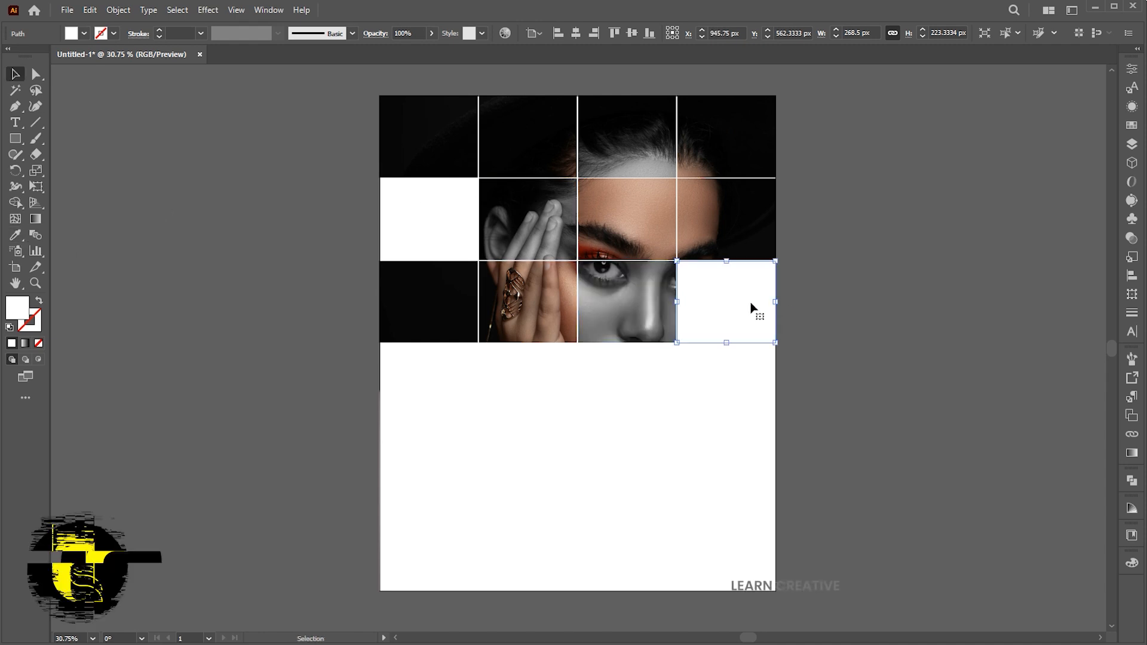
pyautogui.moveTo(723, 301); pyautogui.dragTo(627, 385)
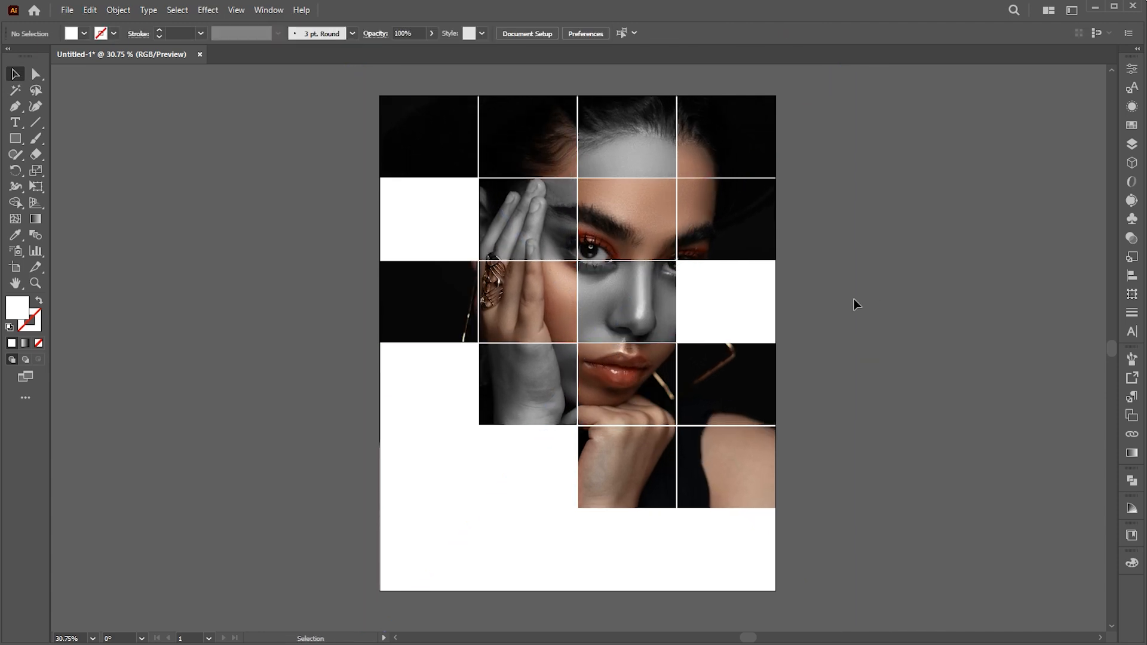
# Type a two-line 'poster design' heading with 'poster' set to Light weight.
pyautogui.click(15, 122)
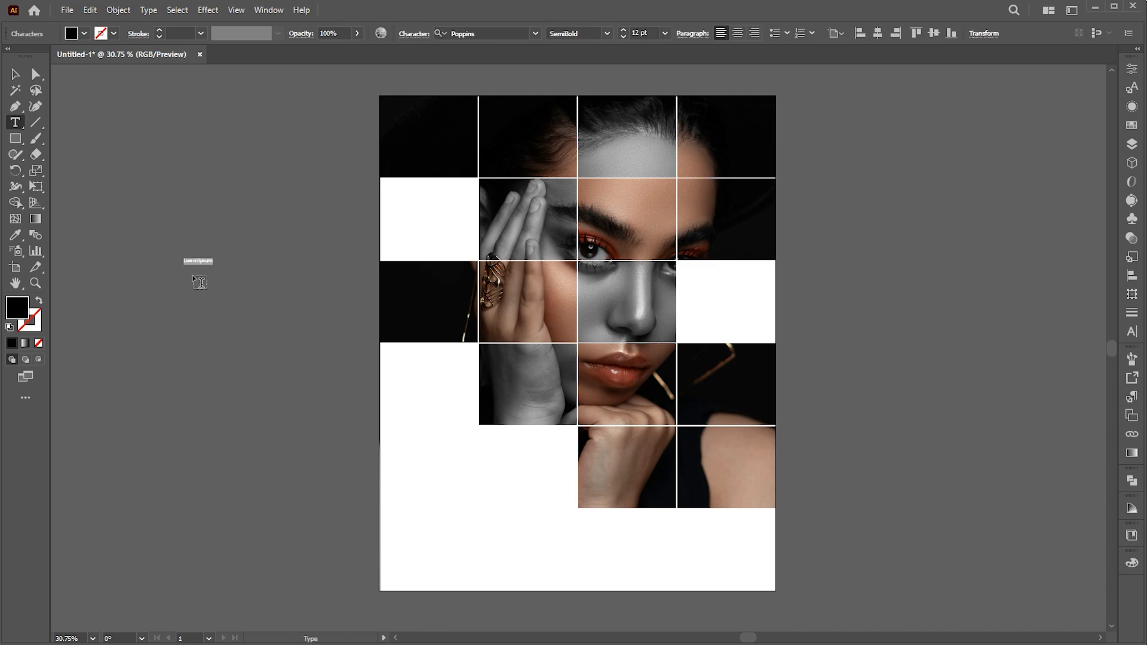
pyautogui.write('poster design')
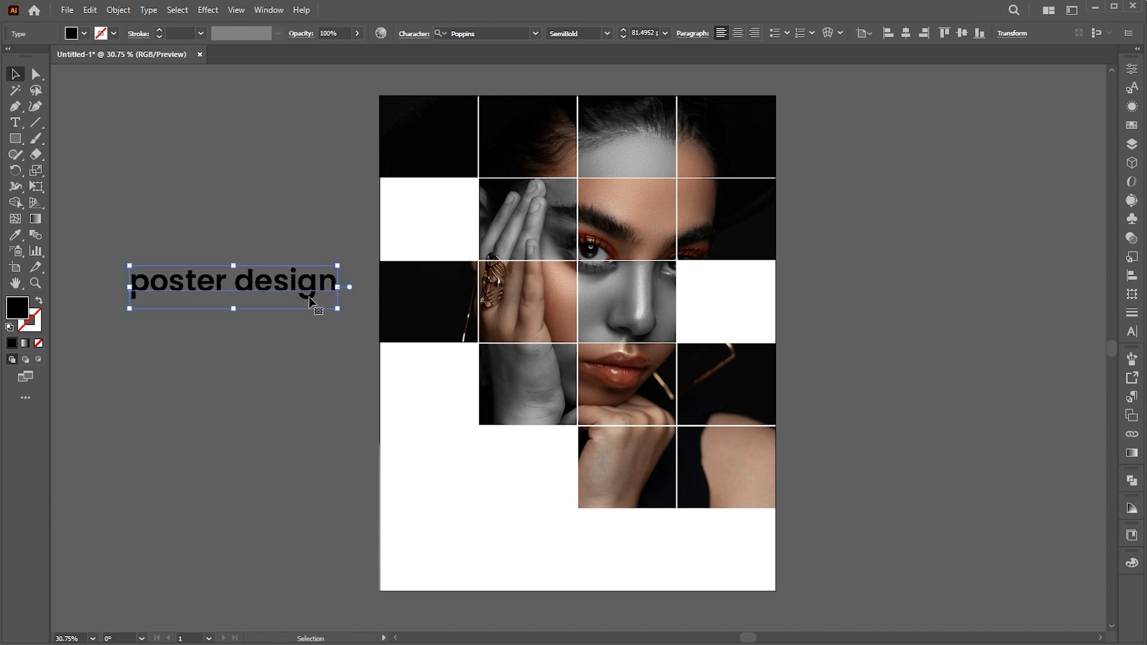
pyautogui.click(577, 33)
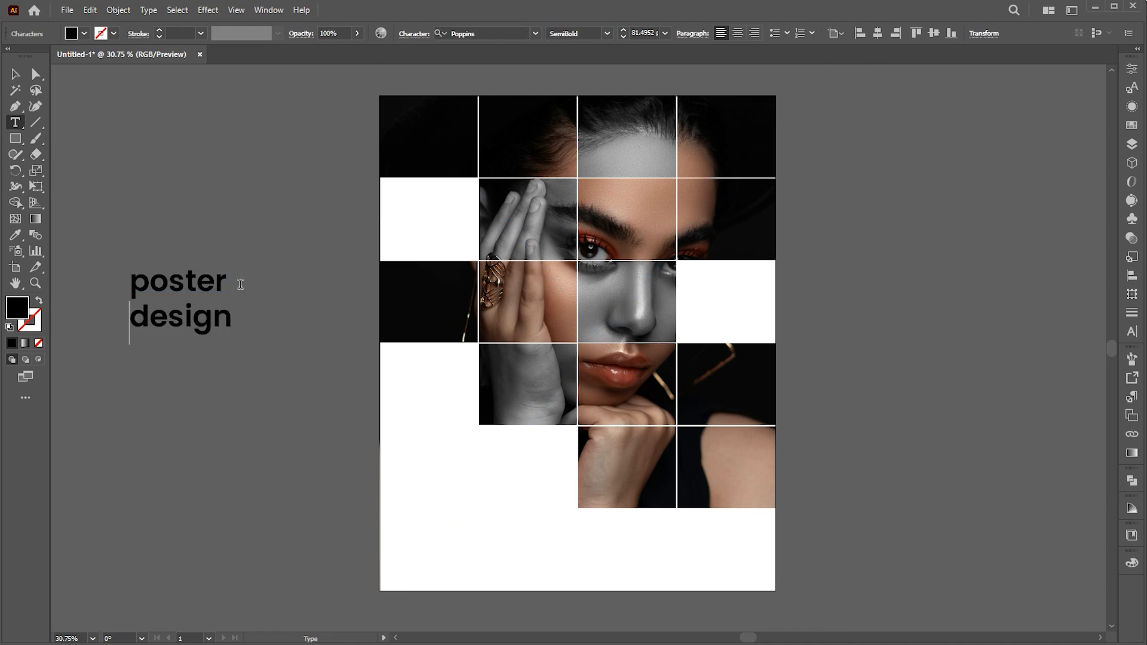
pyautogui.doubleClick(176, 281)
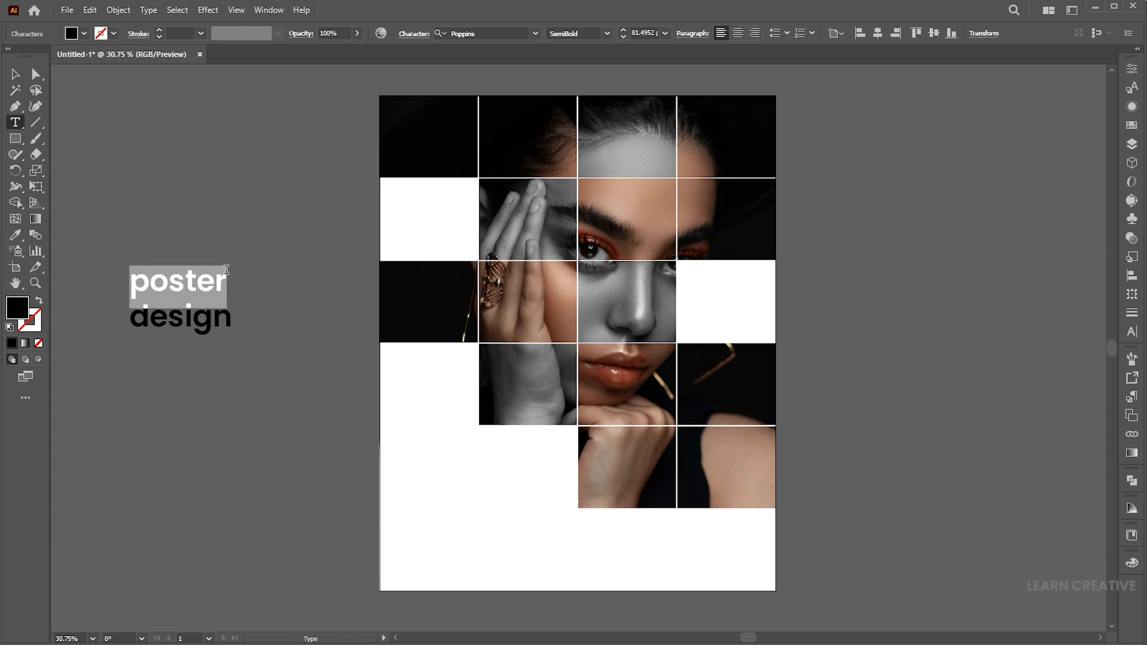
pyautogui.click(608, 33)
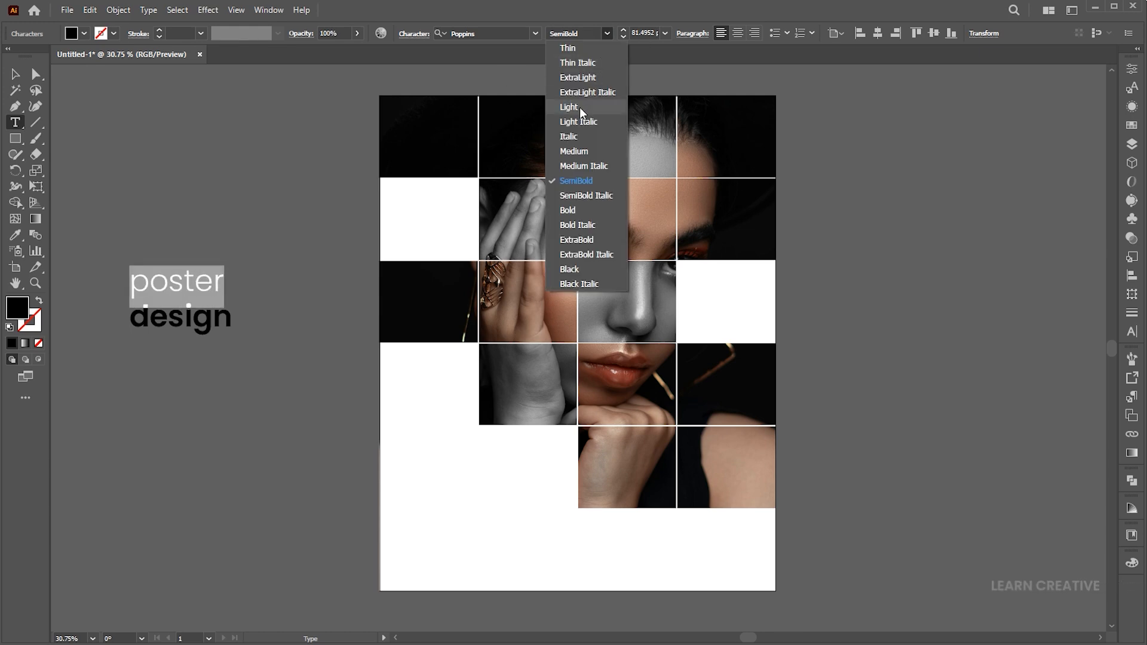
pyautogui.click(569, 107)
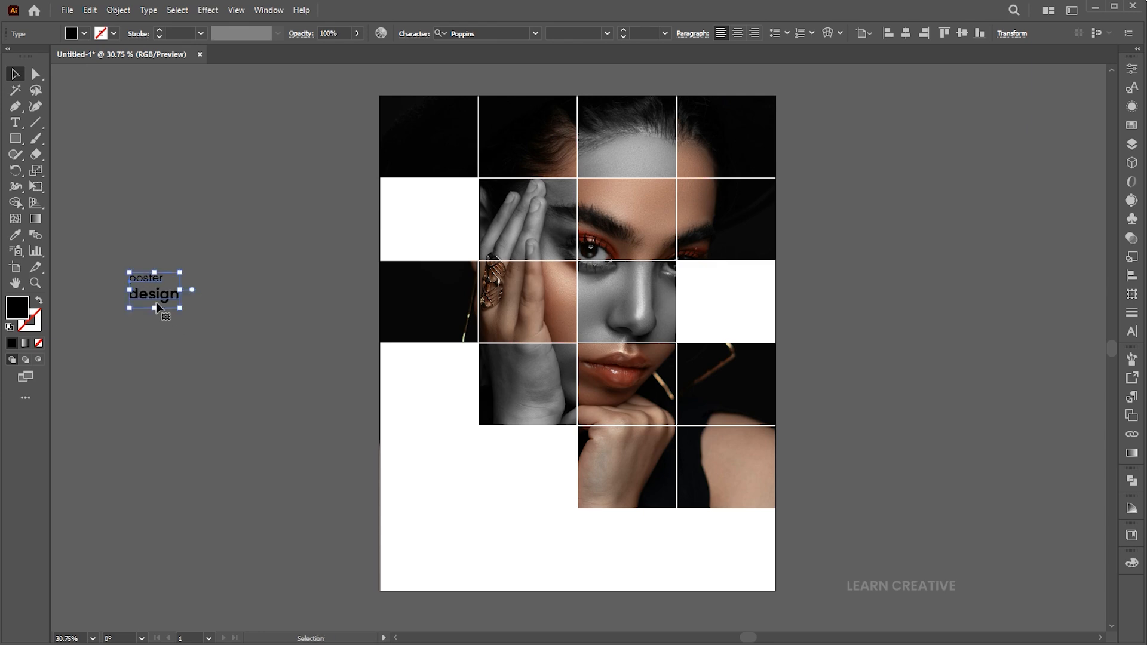
# Move the heading into a white tile and copy it beside the face as 'creative idea'.
pyautogui.moveTo(153, 293); pyautogui.dragTo(413, 220)
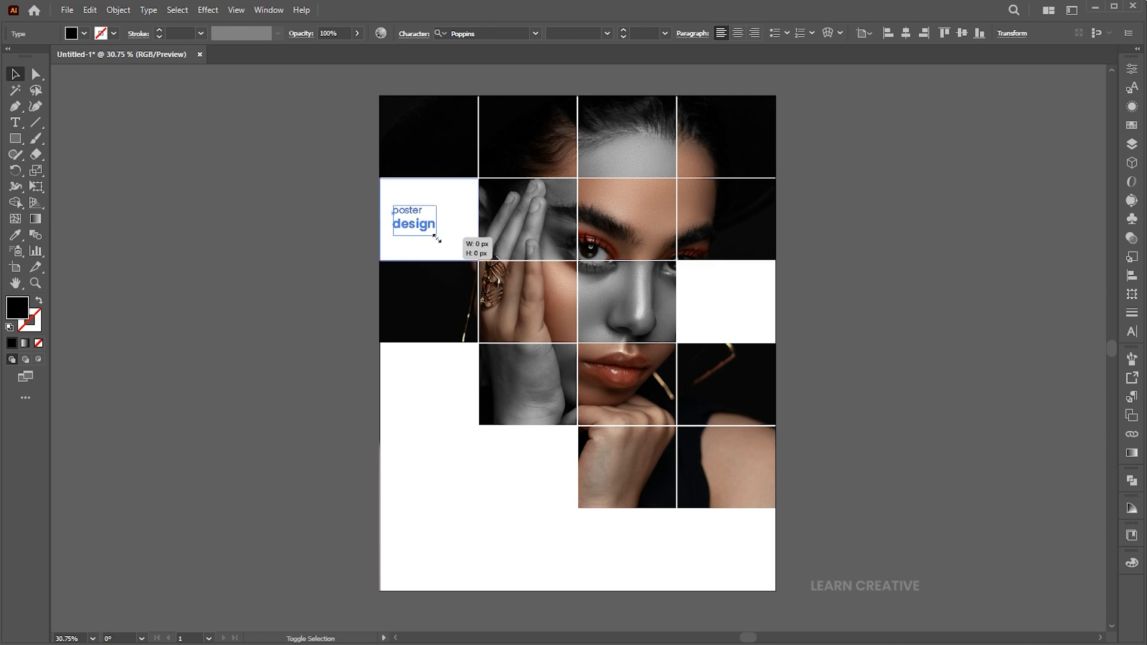
pyautogui.moveTo(414, 223); pyautogui.dragTo(735, 300)
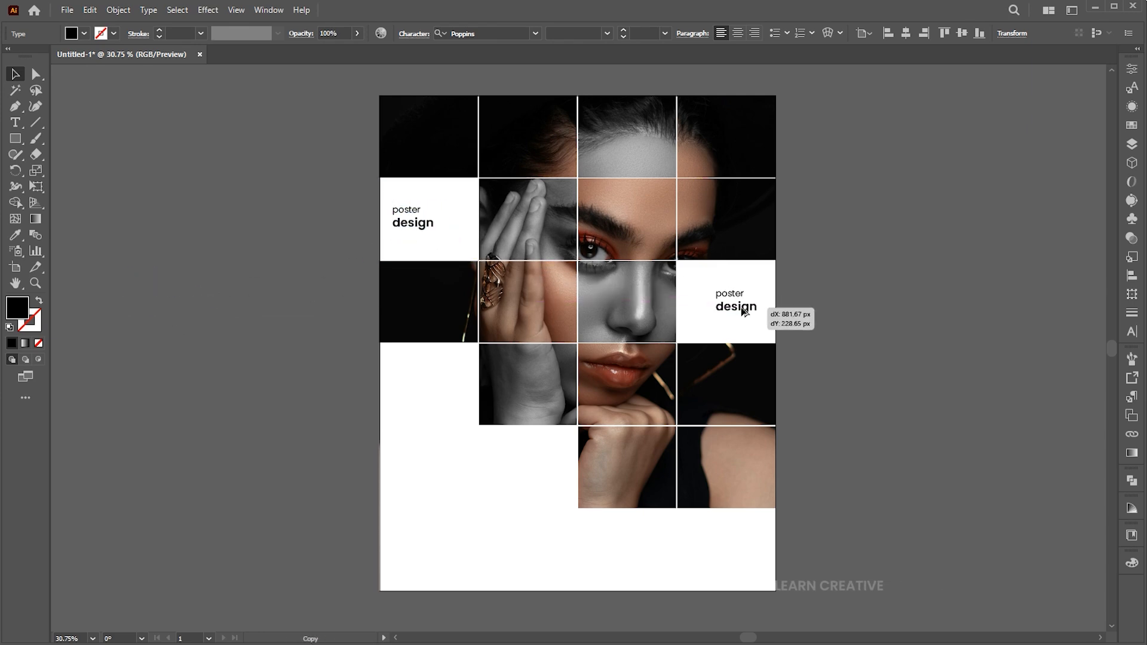
pyautogui.moveTo(742, 306); pyautogui.dragTo(724, 304)
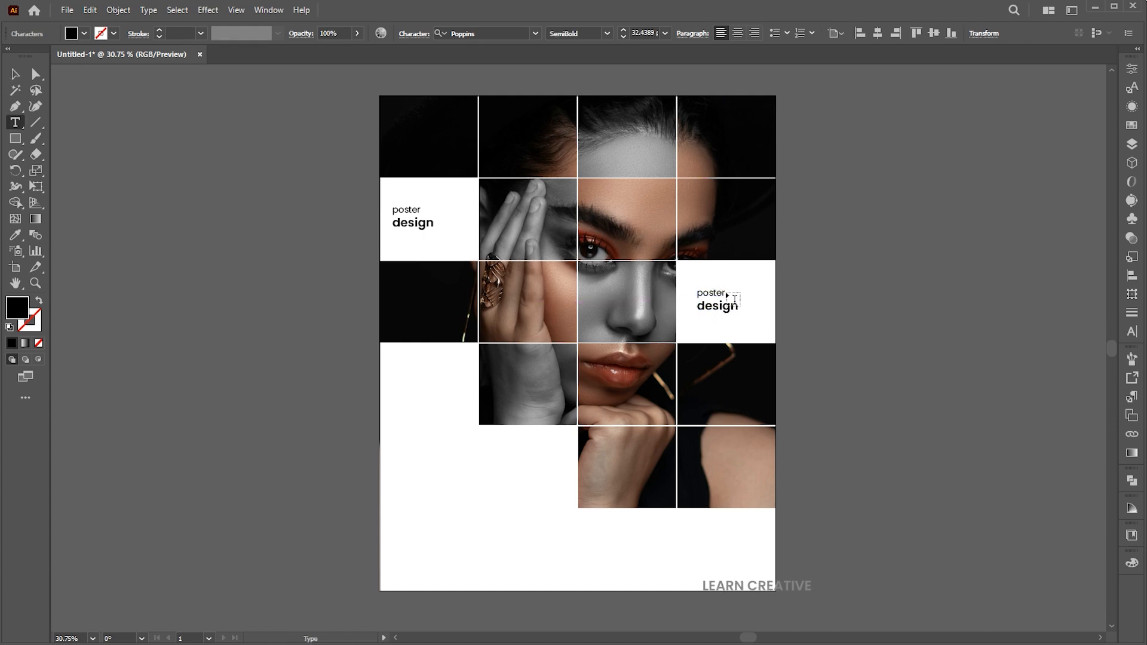
pyautogui.doubleClick(709, 293)
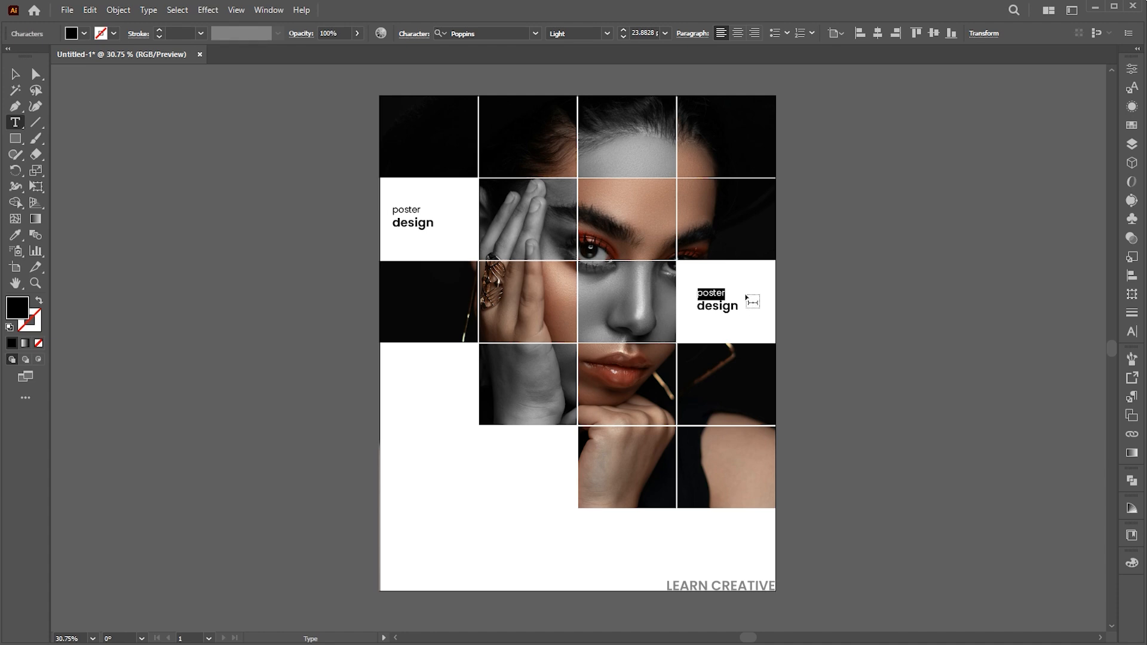
pyautogui.write('creative')
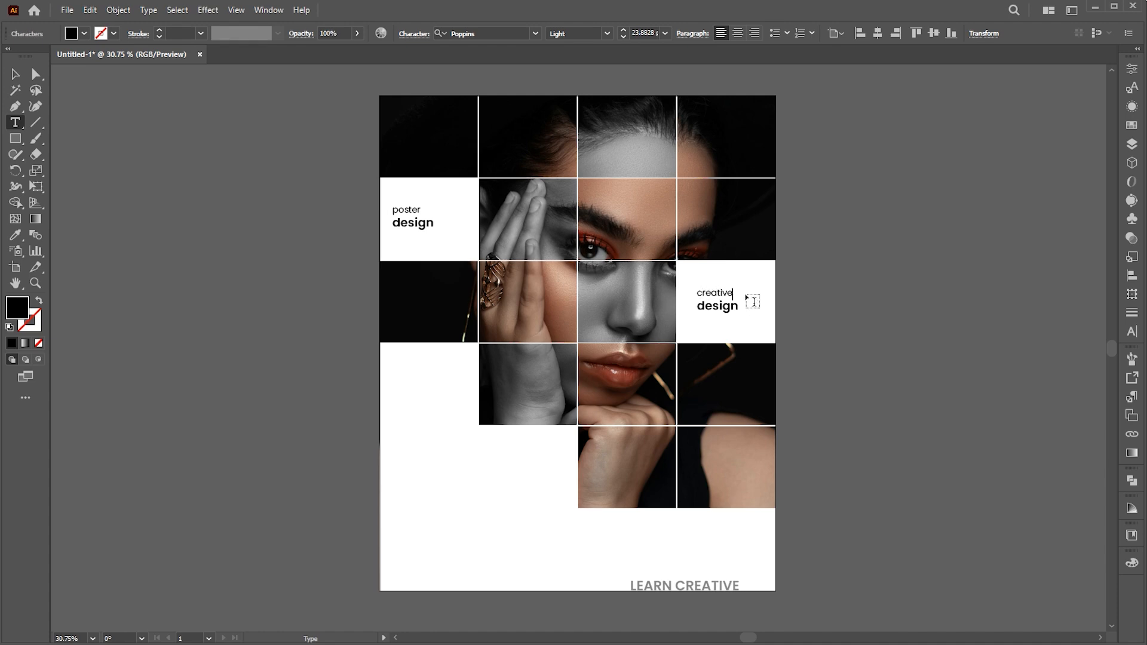
pyautogui.doubleClick(716, 306)
pyautogui.write('idea')
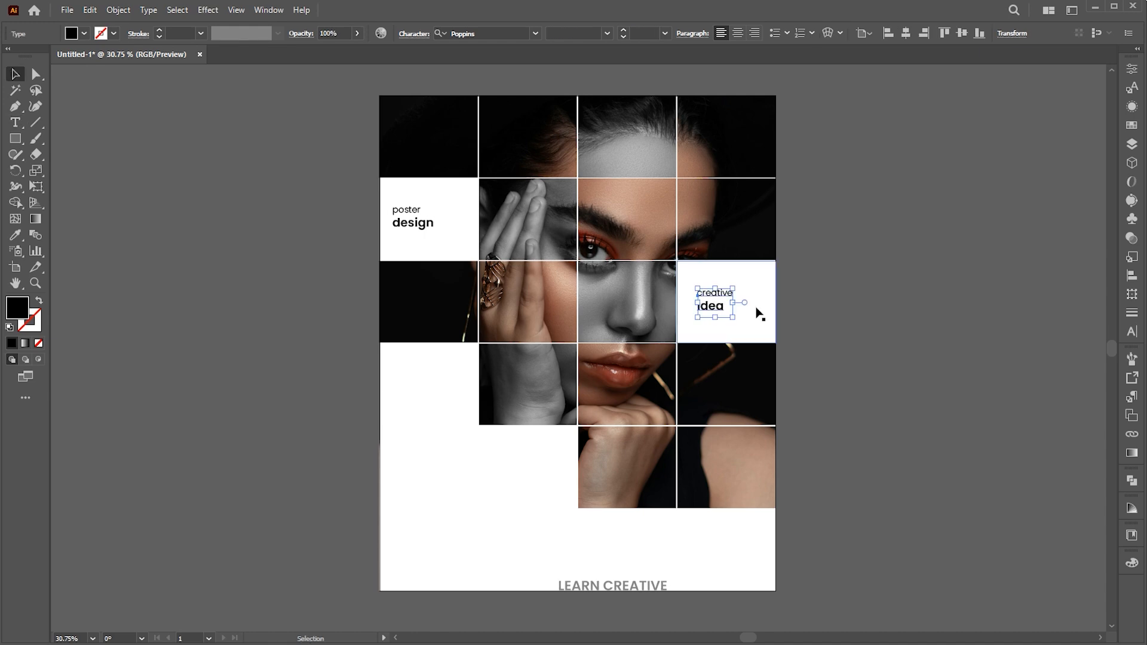
# Duplicate the heading into the lower-left tile and start retyping it as '24 april'.
pyautogui.moveTo(713, 303); pyautogui.dragTo(426, 388)
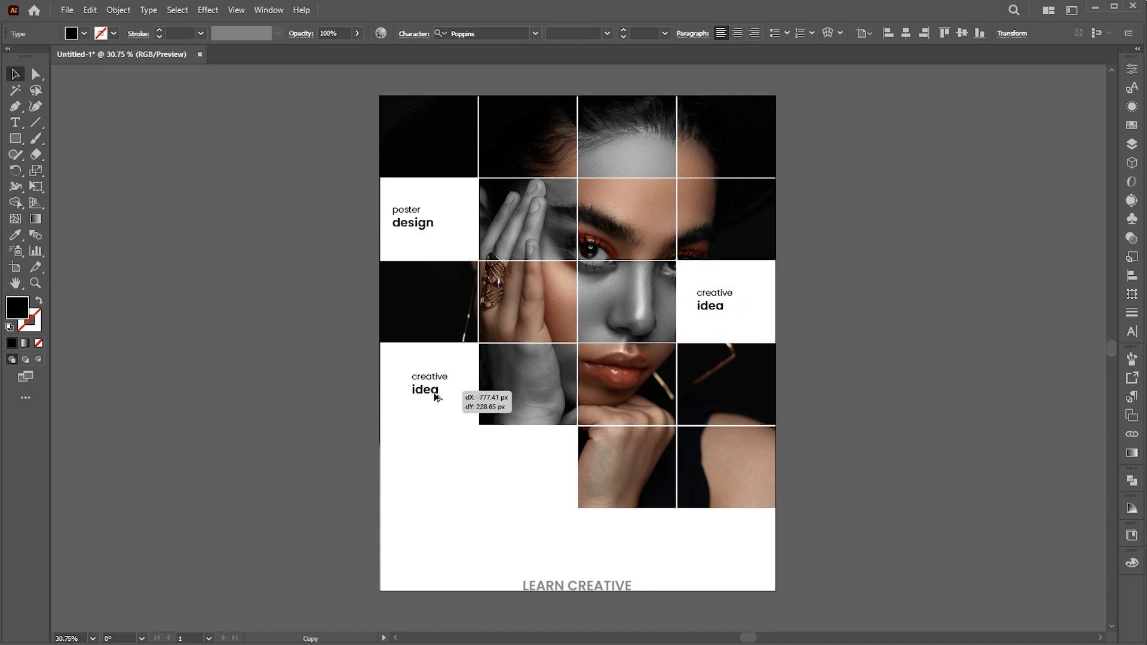
pyautogui.moveTo(426, 390); pyautogui.dragTo(420, 384)
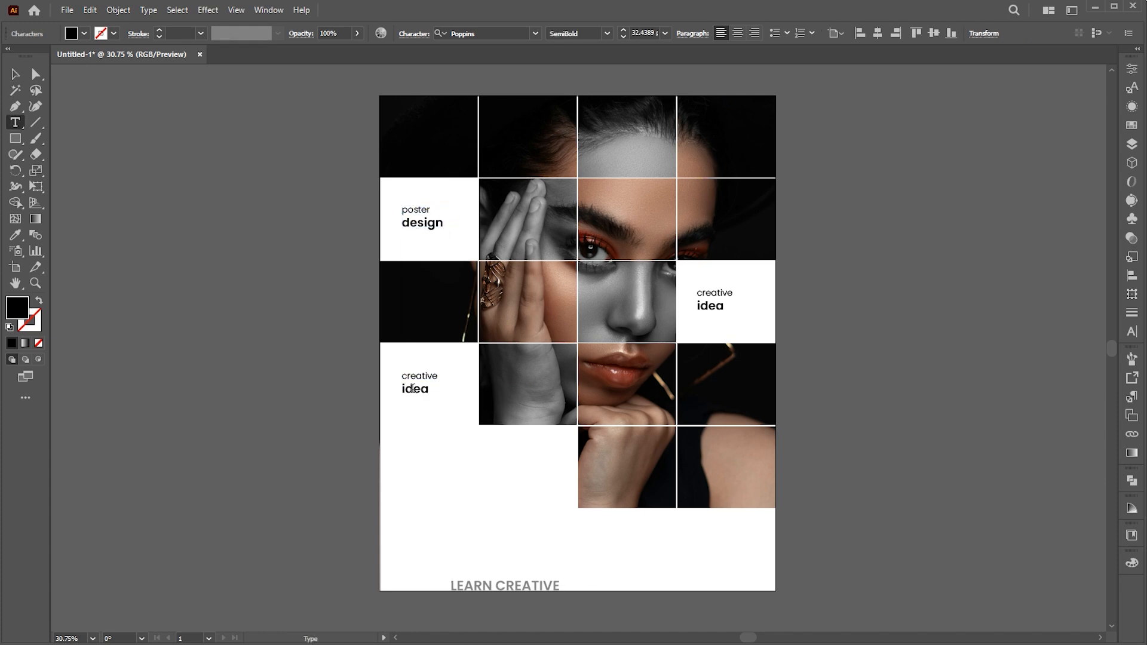
pyautogui.doubleClick(419, 376)
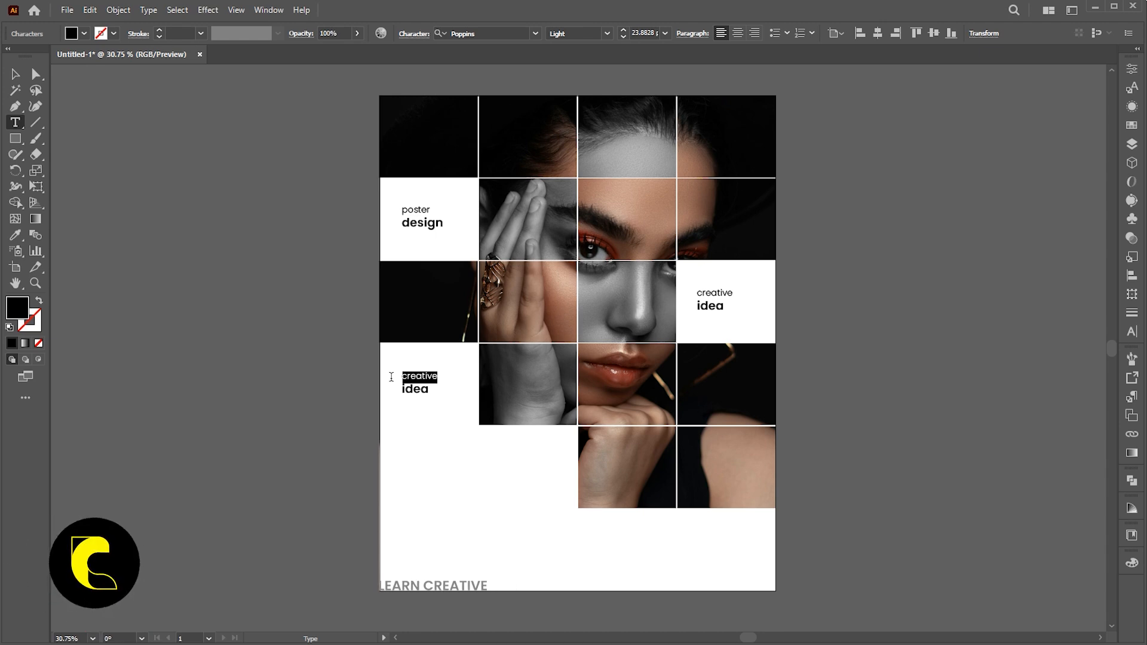
pyautogui.write('24 april')
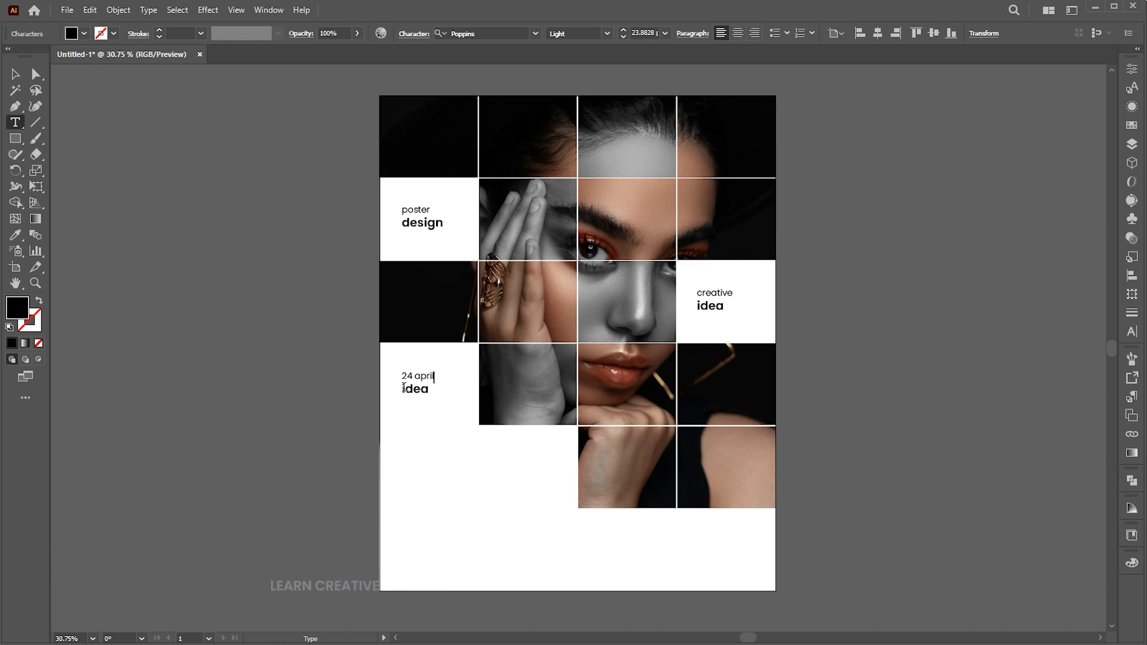
# Finish the date as '24 april 2025' and copy it below as 'adobe illustrator'.
pyautogui.doubleClick(414, 389)
pyautogui.write('2025')
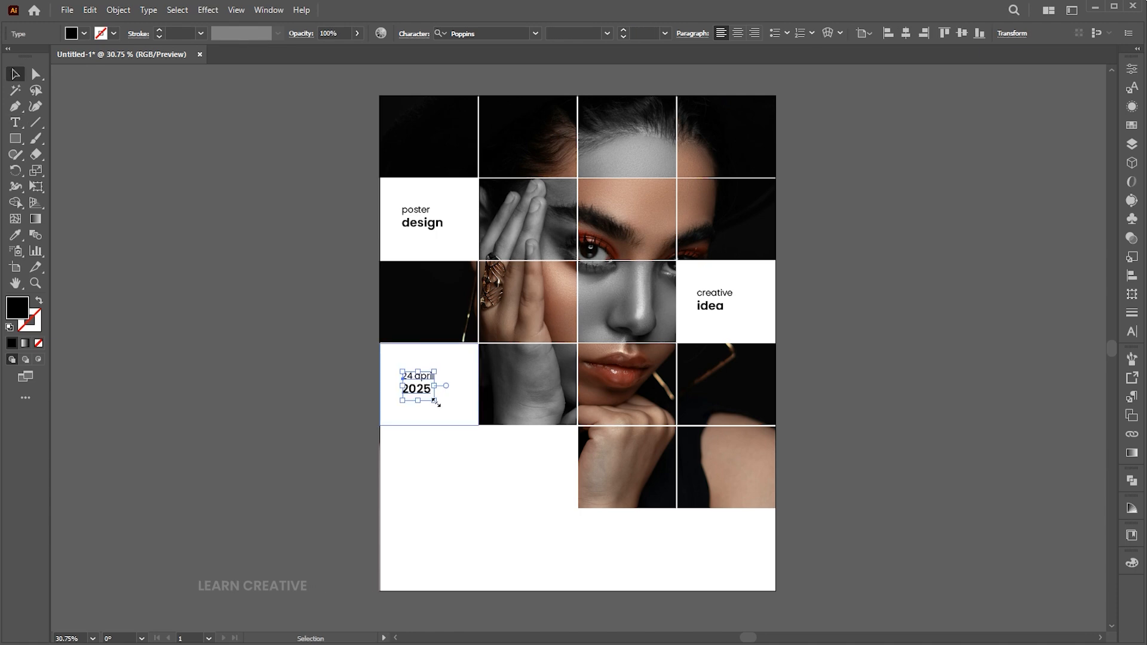
pyautogui.moveTo(417, 386); pyautogui.dragTo(417, 470)
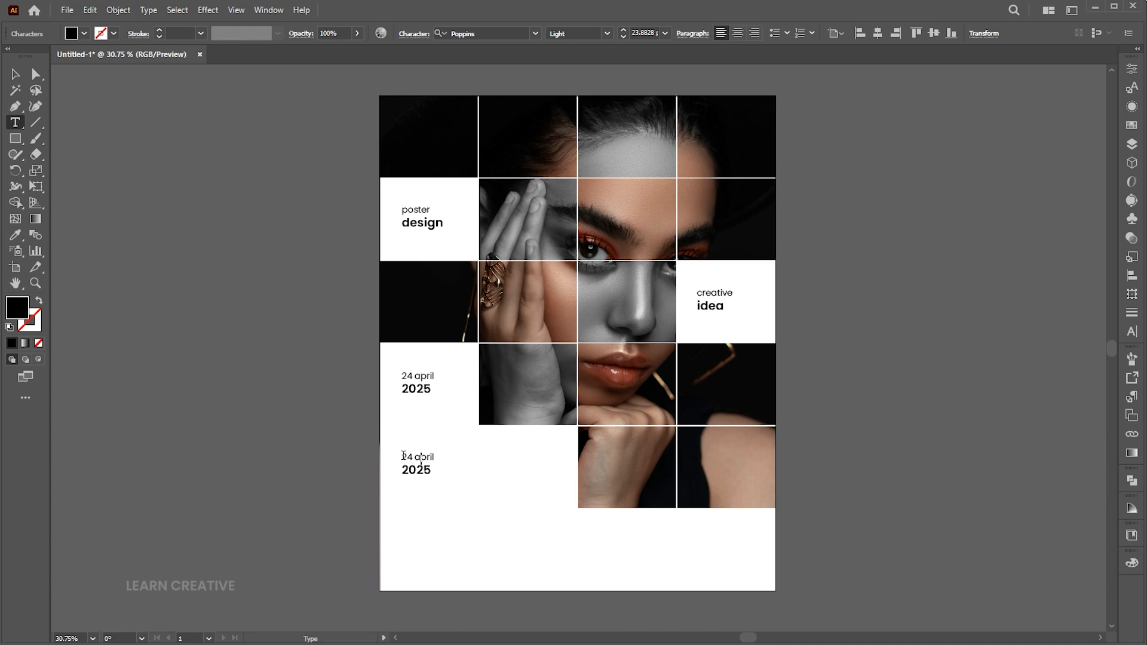
pyautogui.write('adobe')
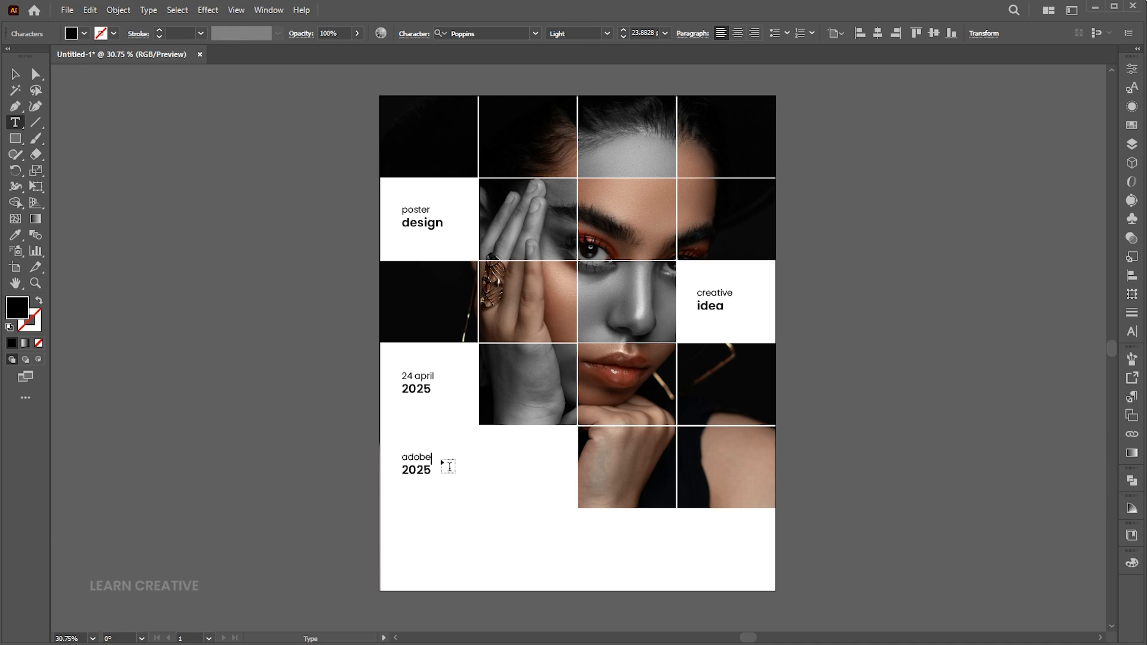
pyautogui.write('illustrator')
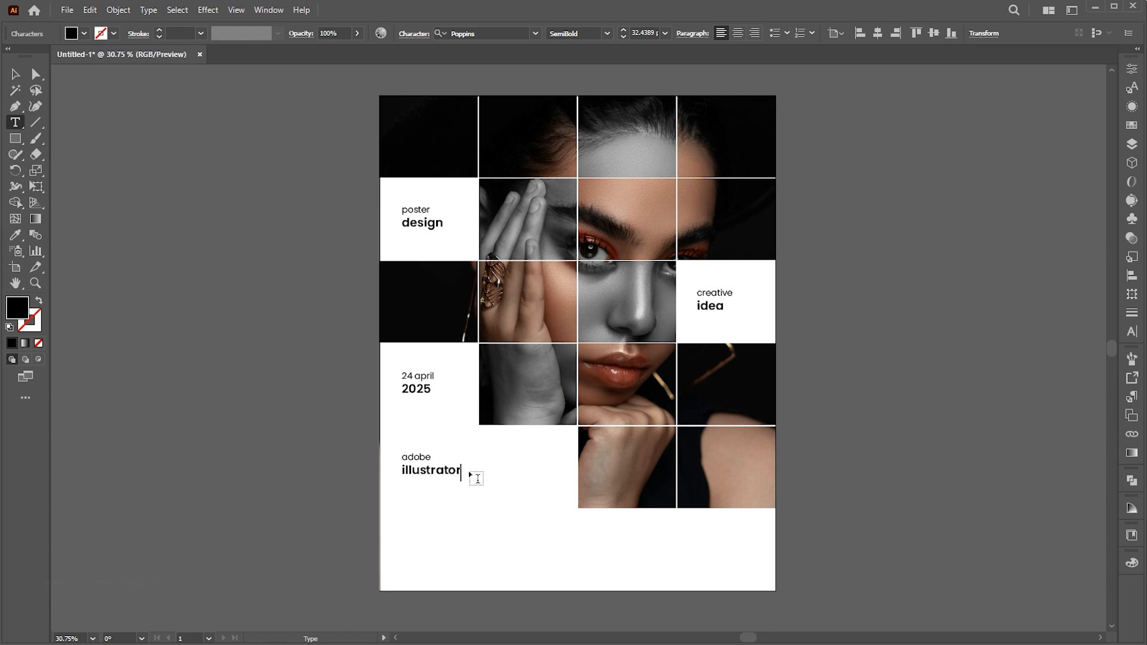
# Rewrite the pasted lines beneath into a small beginners tagline.
pyautogui.moveTo(432, 469); pyautogui.dragTo(431, 489)
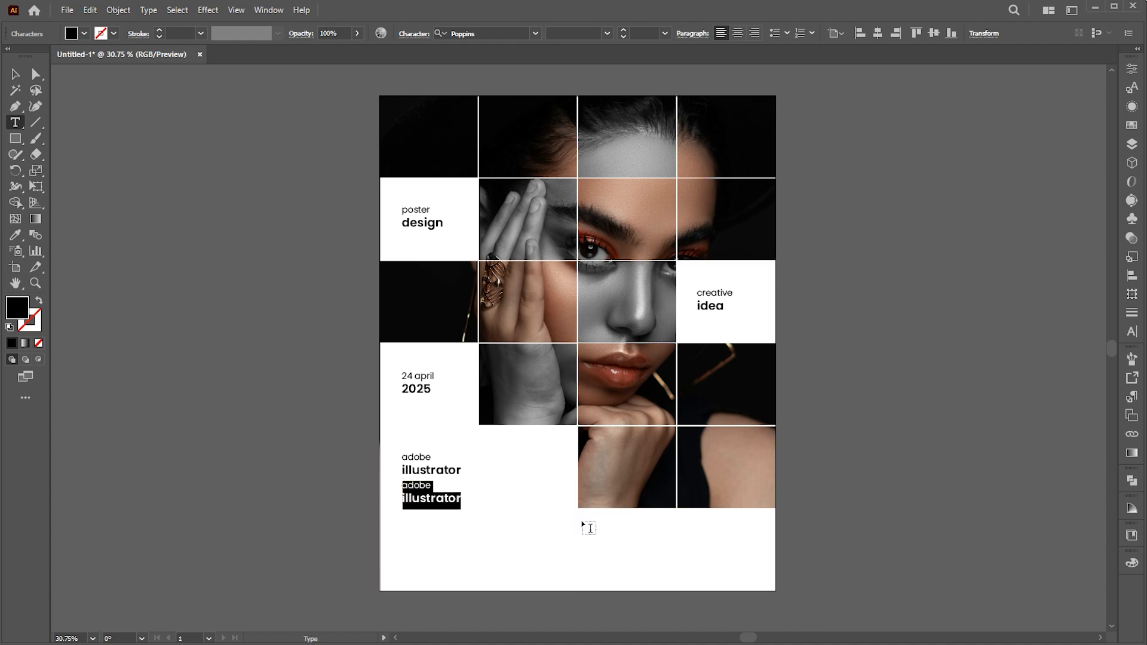
pyautogui.write('easy and quick')
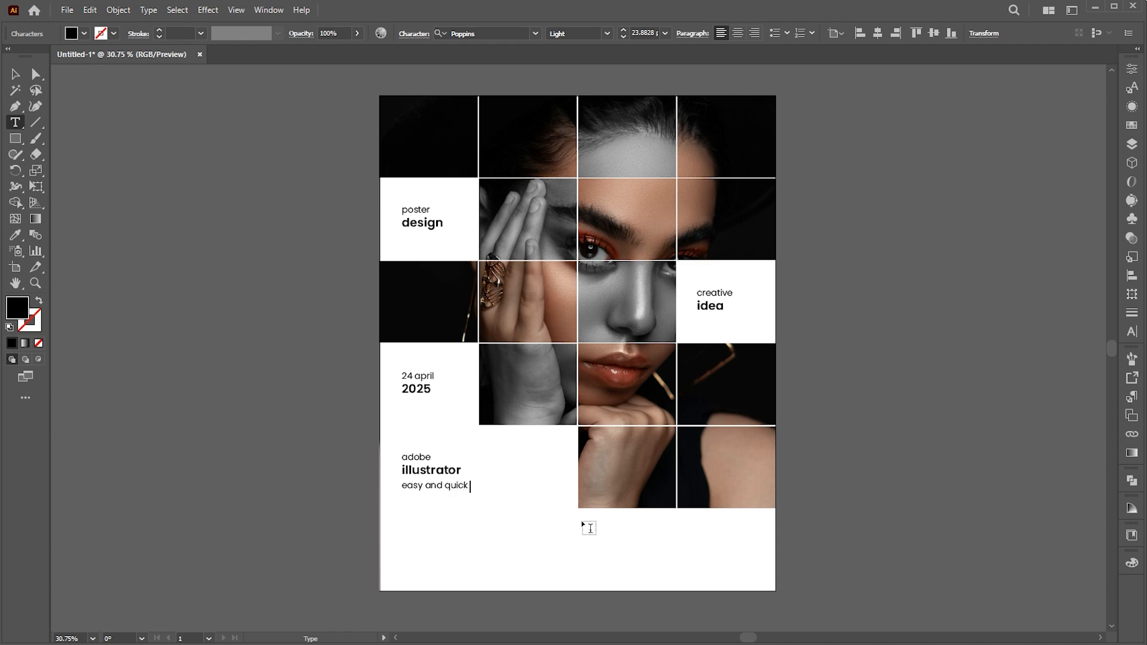
pyautogui.write('process for the beginners')
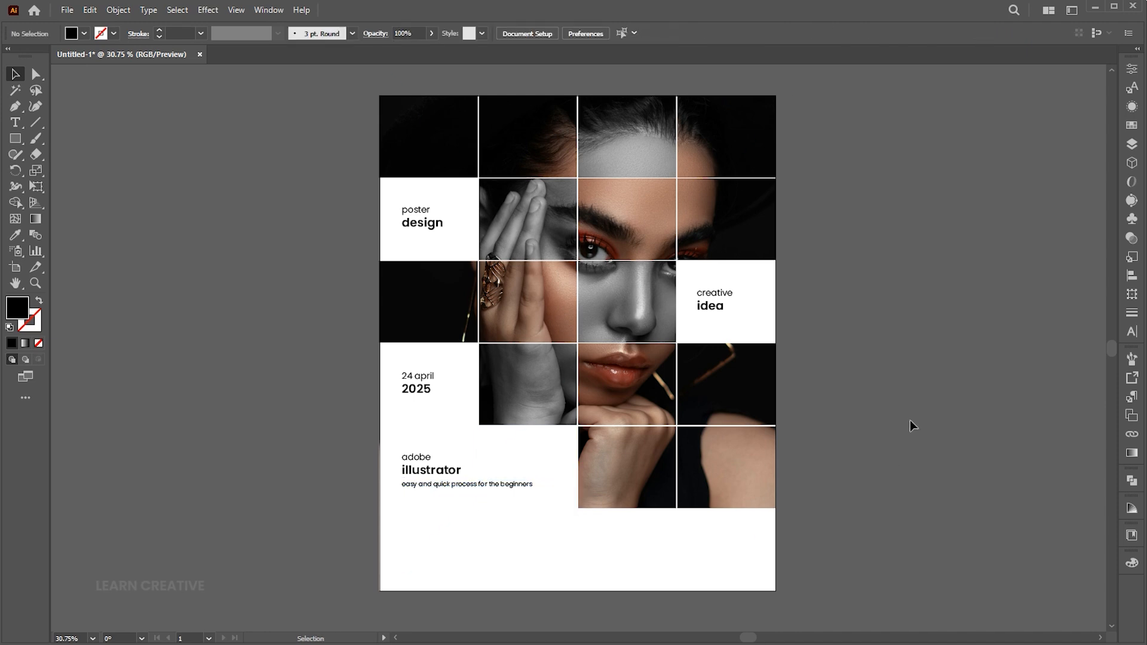
pyautogui.moveTo(339, 397)
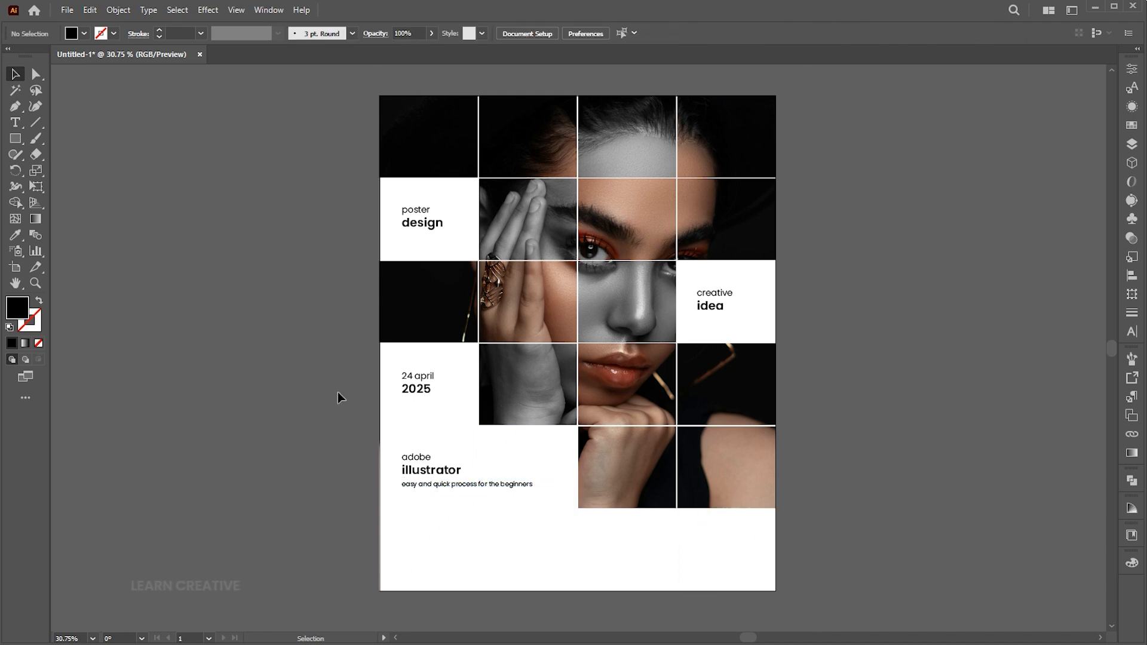
# Type the 'by learn creative' heading and add a small-styled placeholder paragraph box beneath it.
pyautogui.click(428, 384)
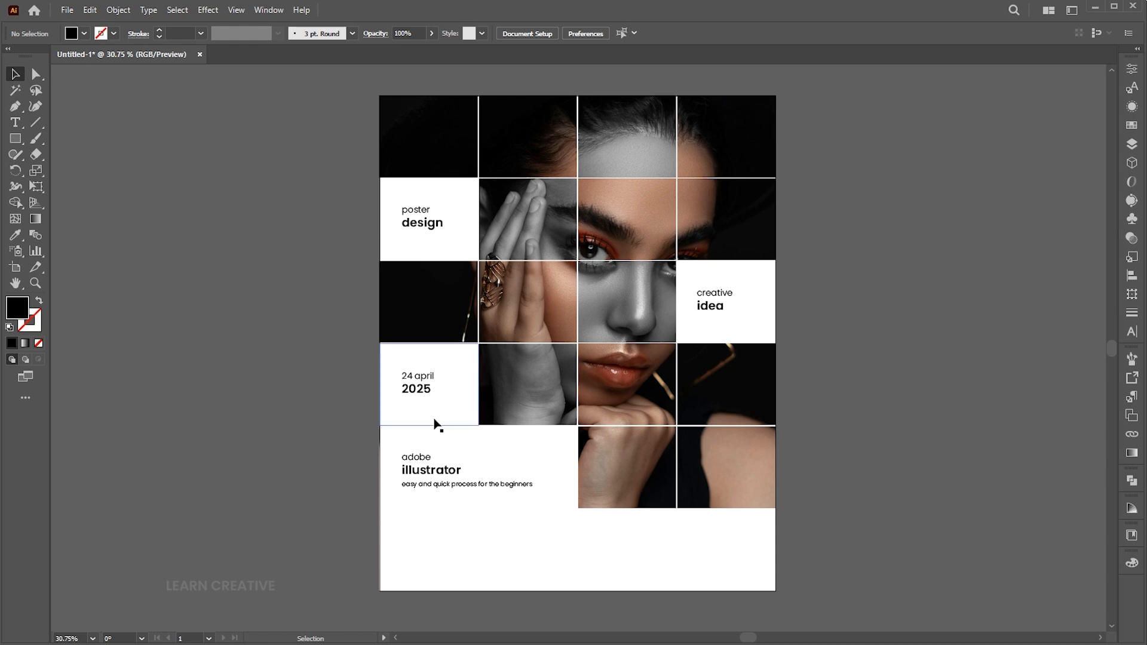
pyautogui.moveTo(430, 468); pyautogui.dragTo(441, 534)
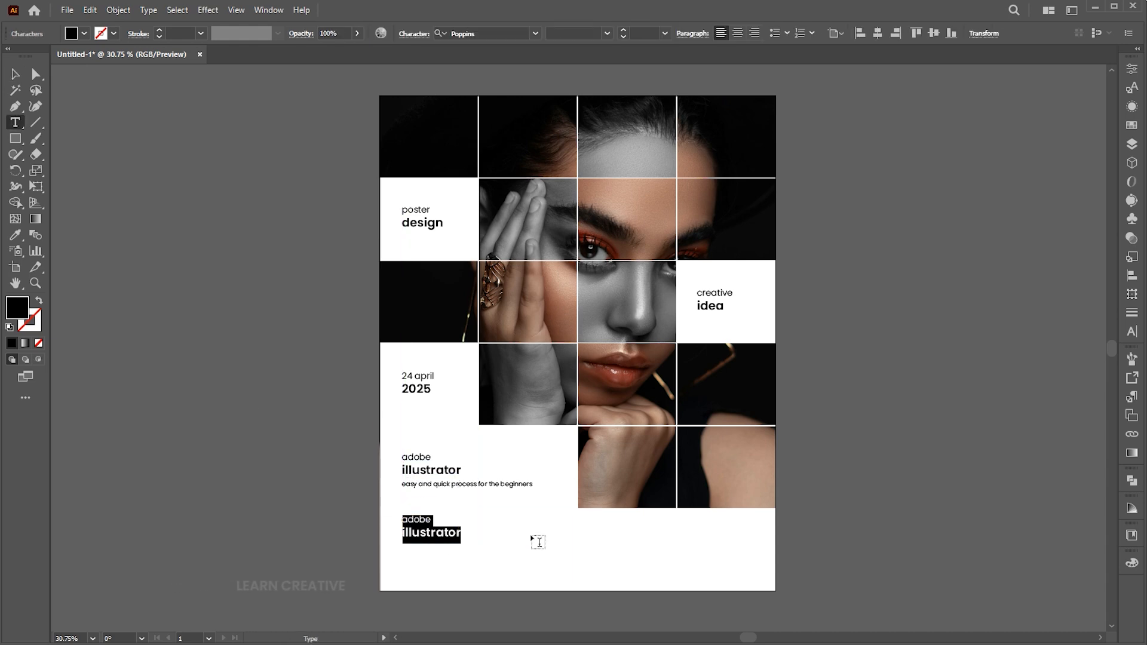
pyautogui.write('by learn')
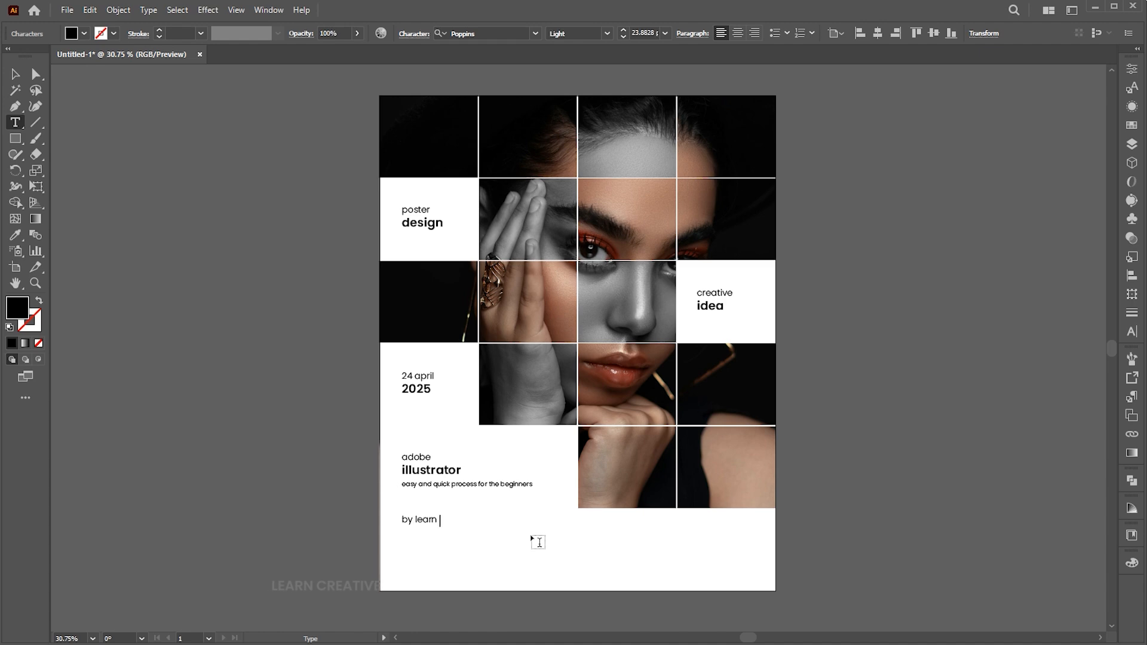
pyautogui.write('creative')
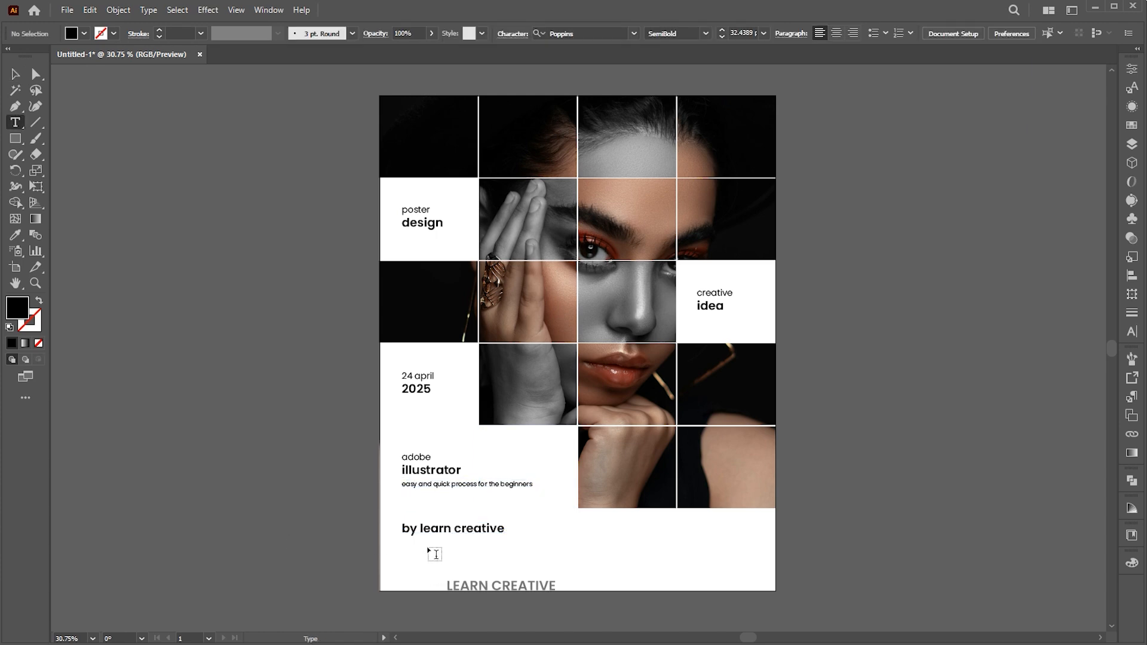
pyautogui.moveTo(435, 553); pyautogui.dragTo(540, 578)
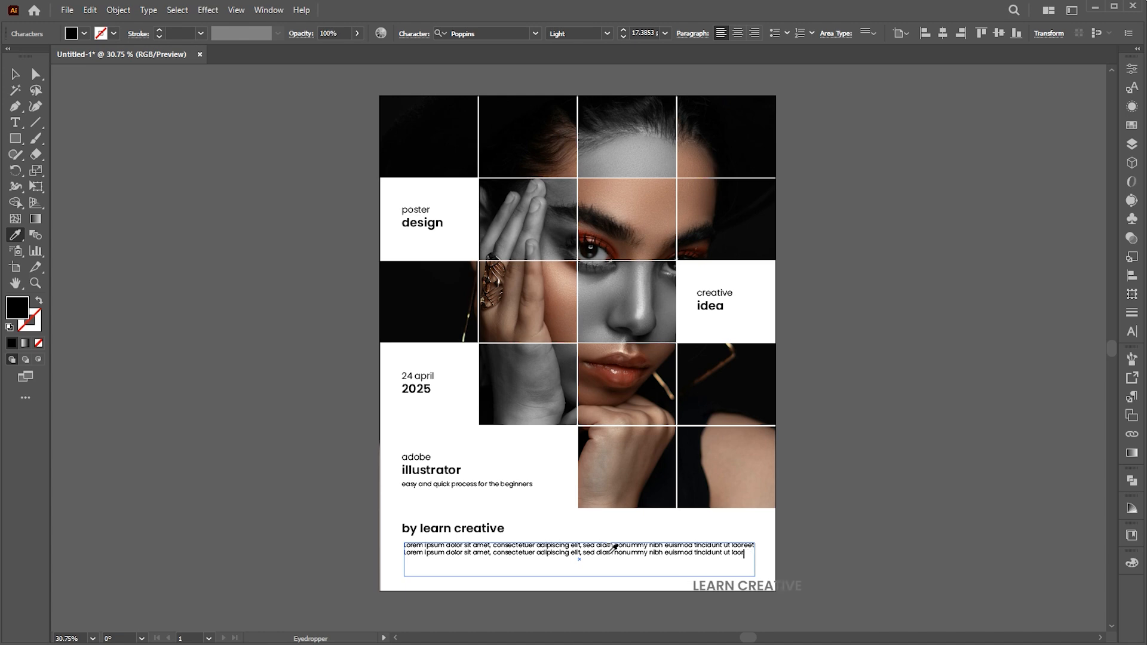
pyautogui.click(14, 74)
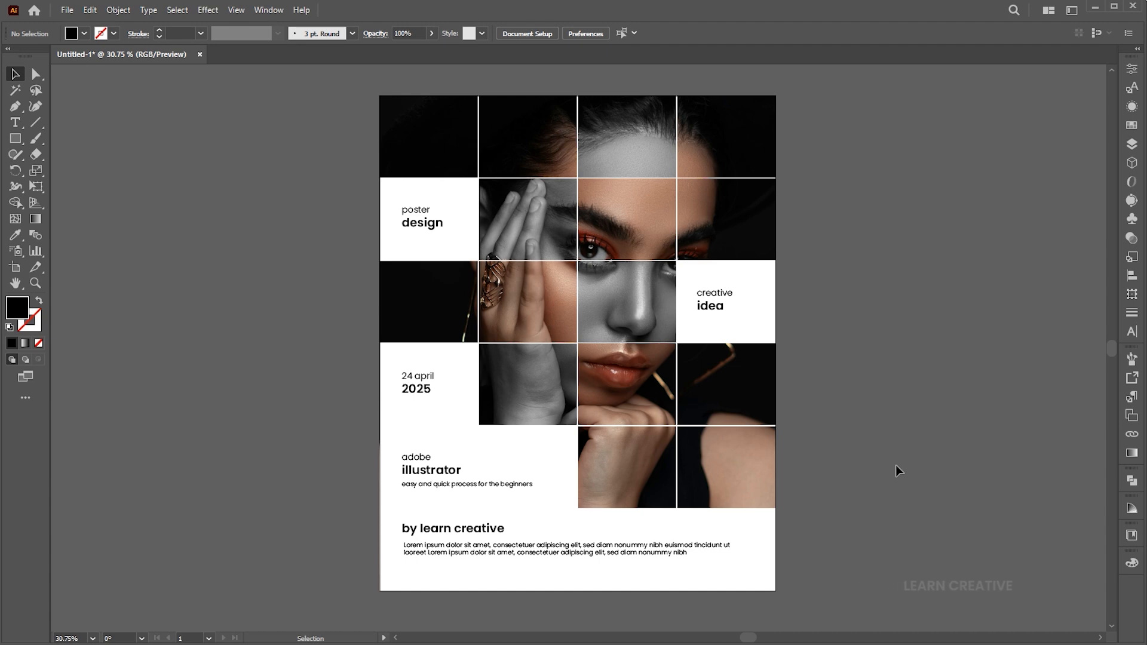
pyautogui.moveTo(730, 471)
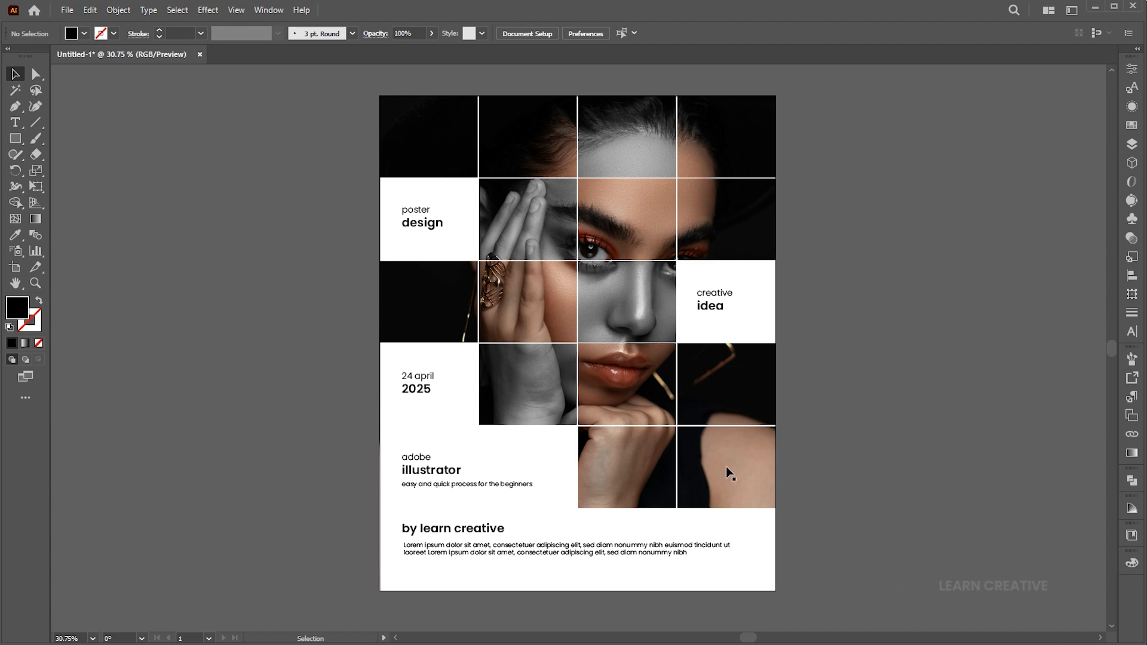
# Respace the lower text blocks, draw a short divider line, and move the social icons below the paragraph.
pyautogui.click(466, 483)
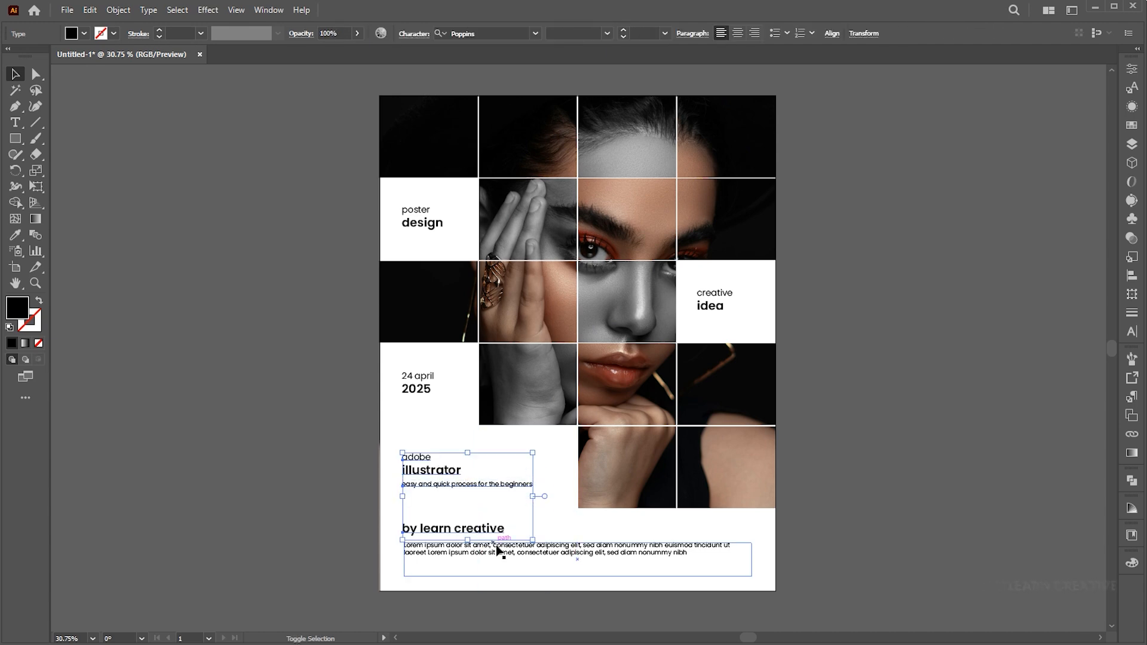
pyautogui.moveTo(544, 495); pyautogui.dragTo(779, 589)
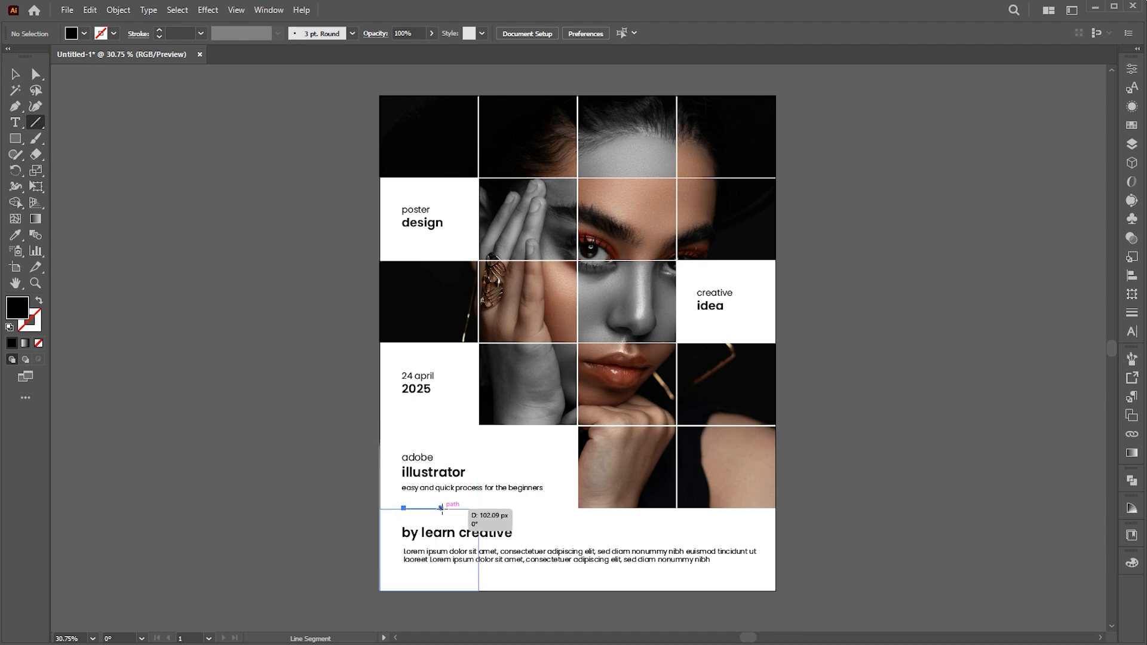
pyautogui.moveTo(403, 507); pyautogui.dragTo(452, 508)
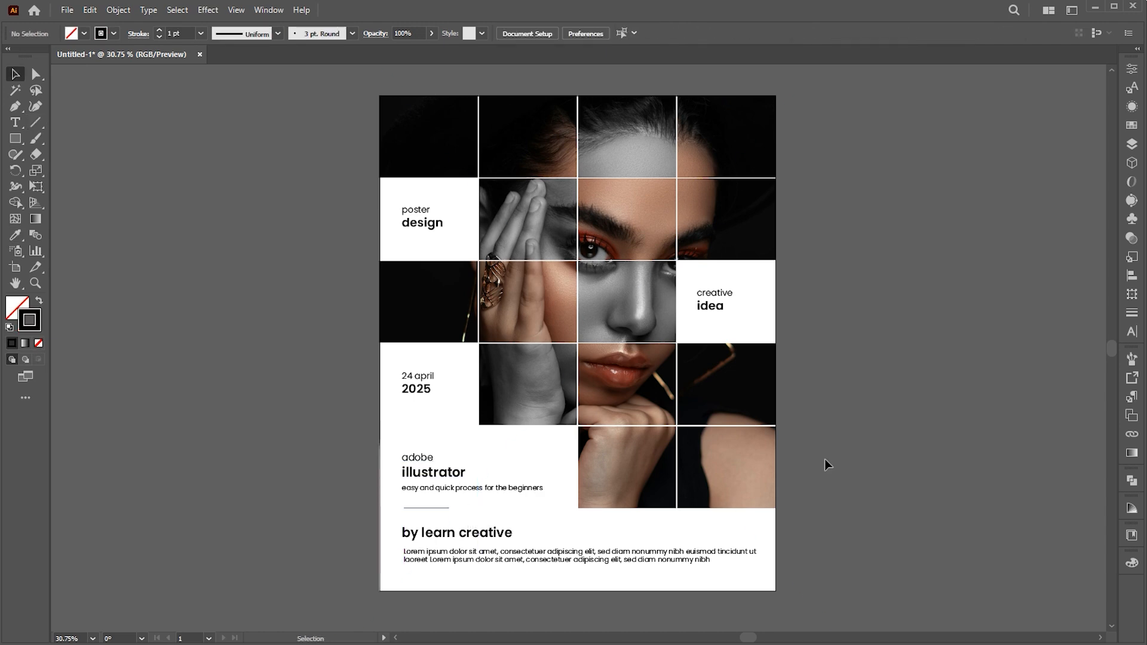
pyautogui.click(552, 394)
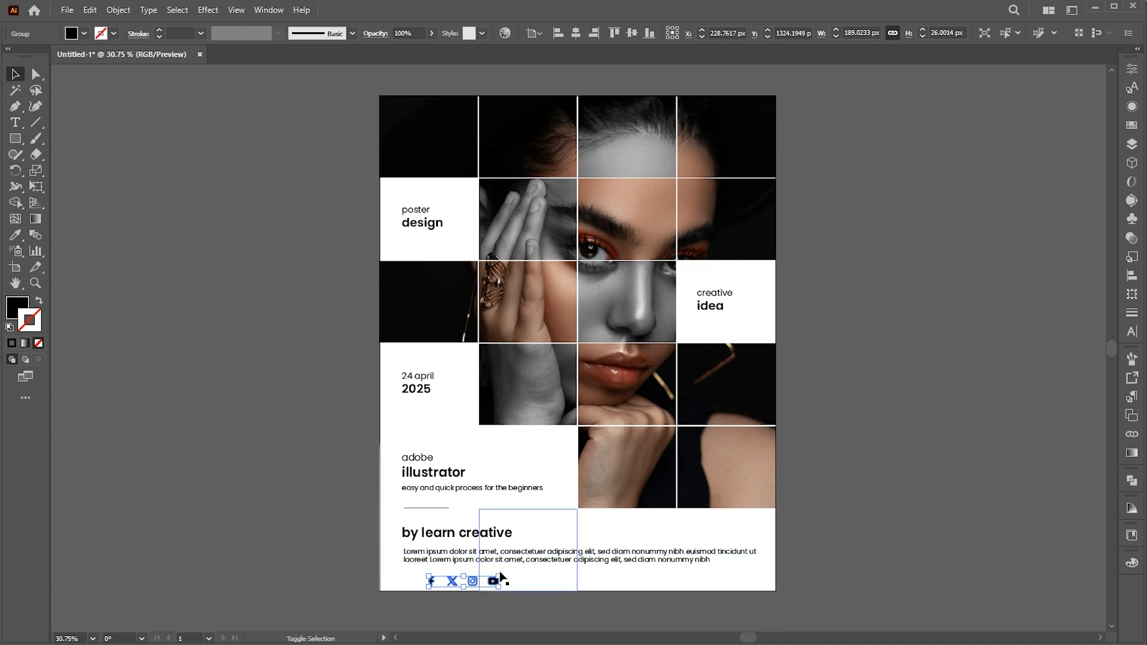
pyautogui.moveTo(489, 580); pyautogui.dragTo(442, 583)
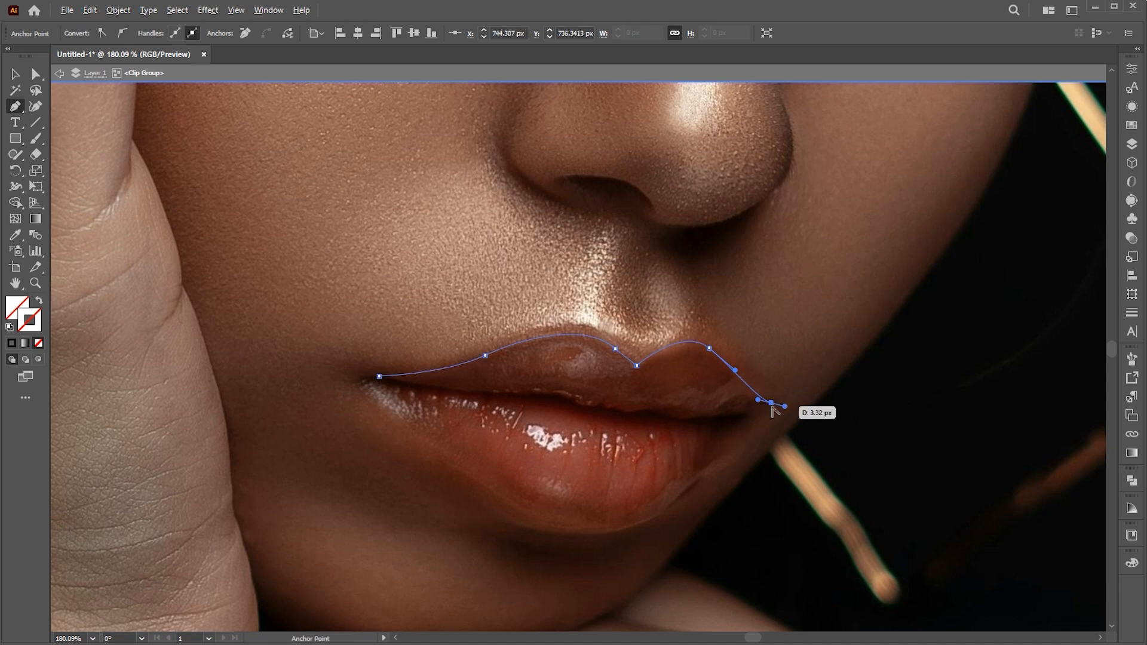
# Shape the upper lip curve and close the lip outline at its starting point.
pyautogui.moveTo(771, 401); pyautogui.dragTo(713, 465)
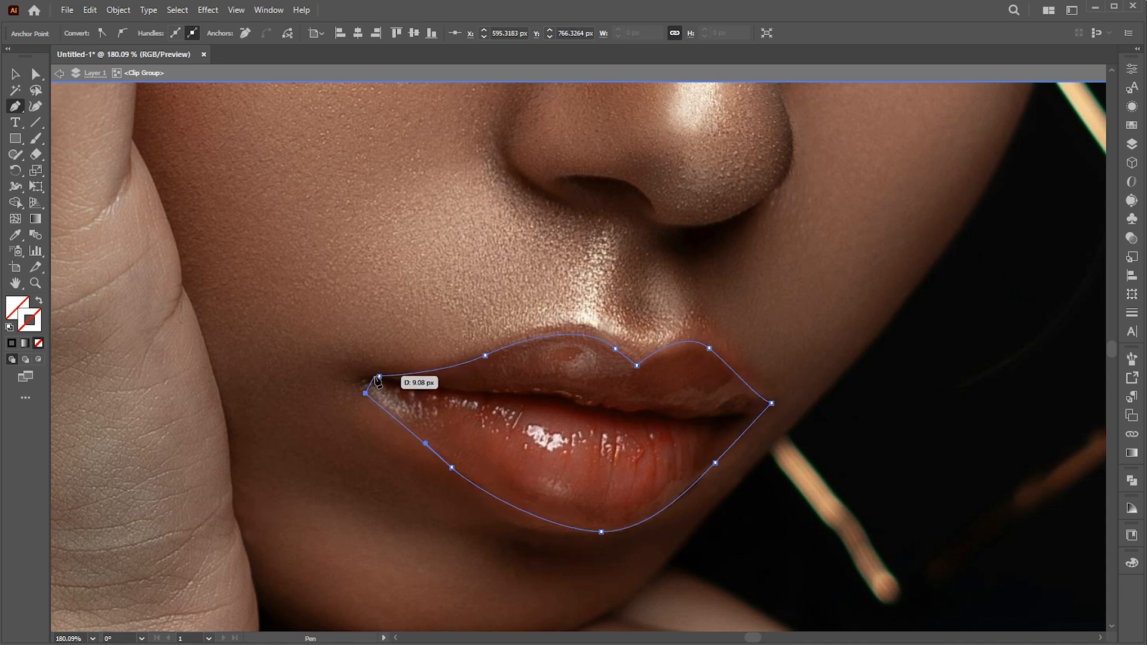
pyautogui.click(15, 75)
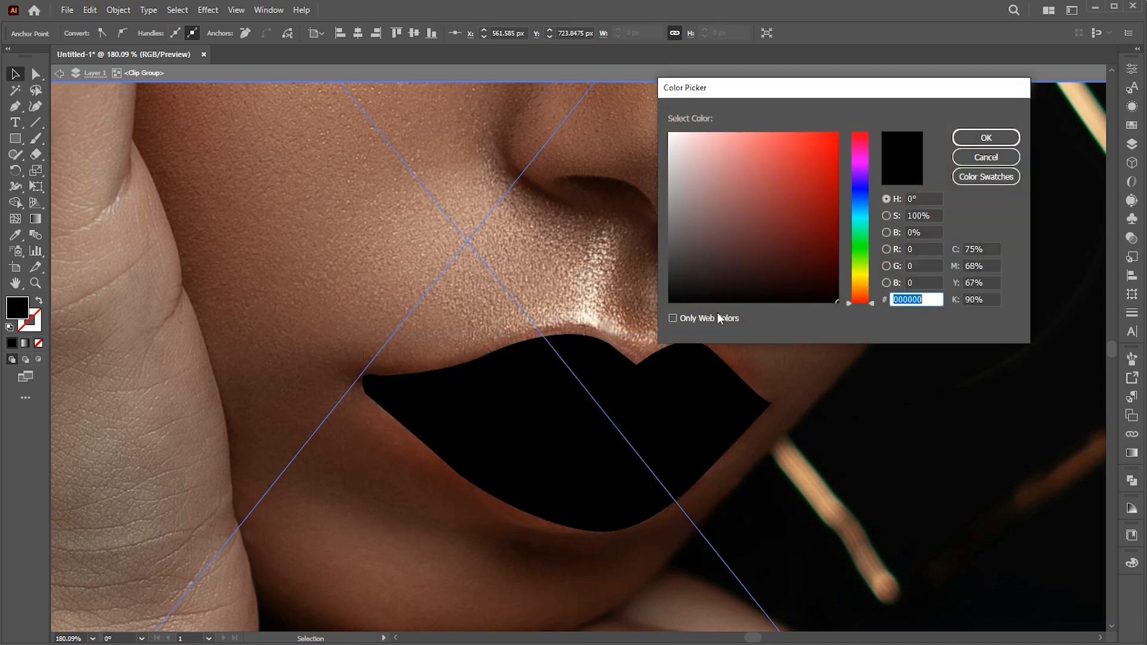
# Fill the lip shape red, apply Gaussian Blur radius 2, and blend it as Overlay at 30% opacity.
pyautogui.click(984, 137)
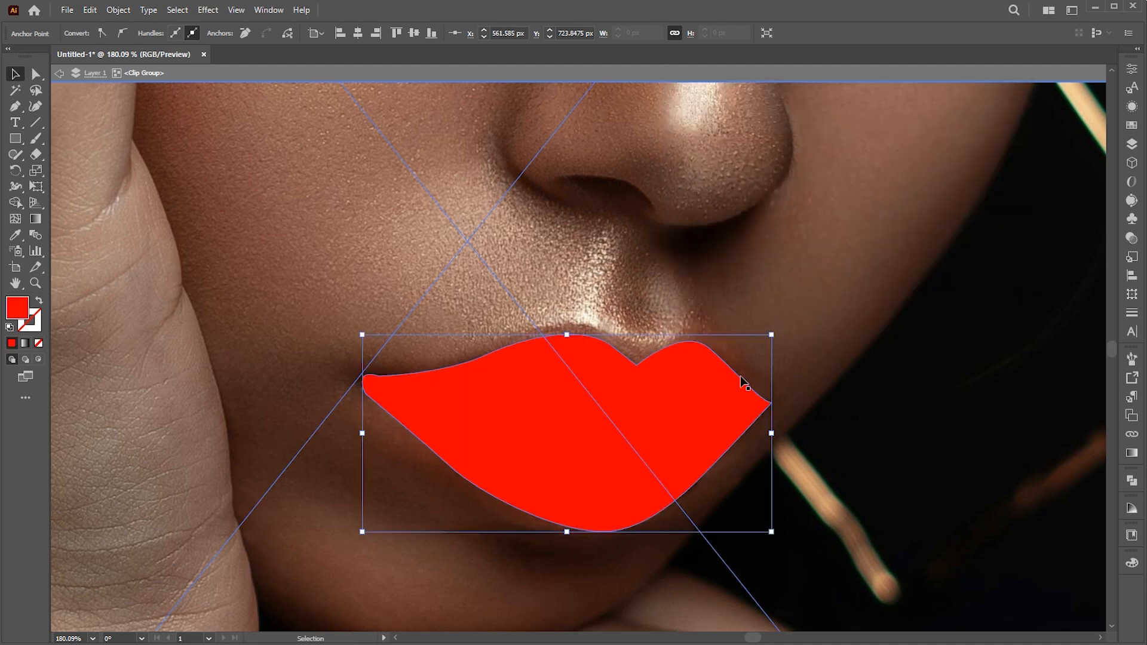
pyautogui.click(208, 9)
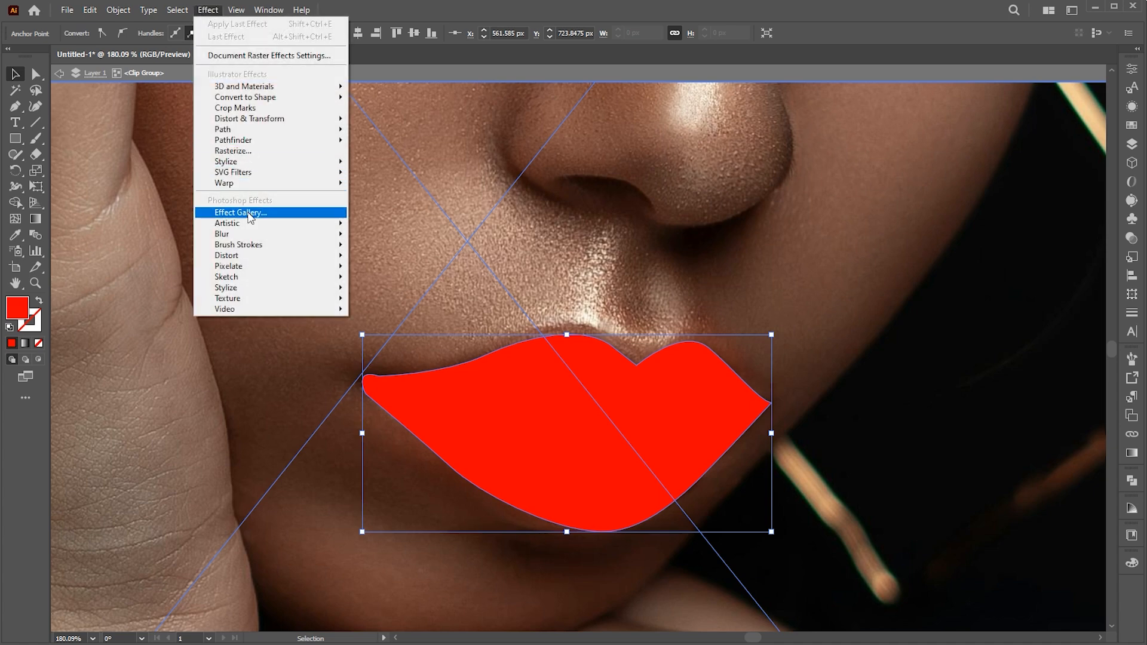
pyautogui.click(222, 233)
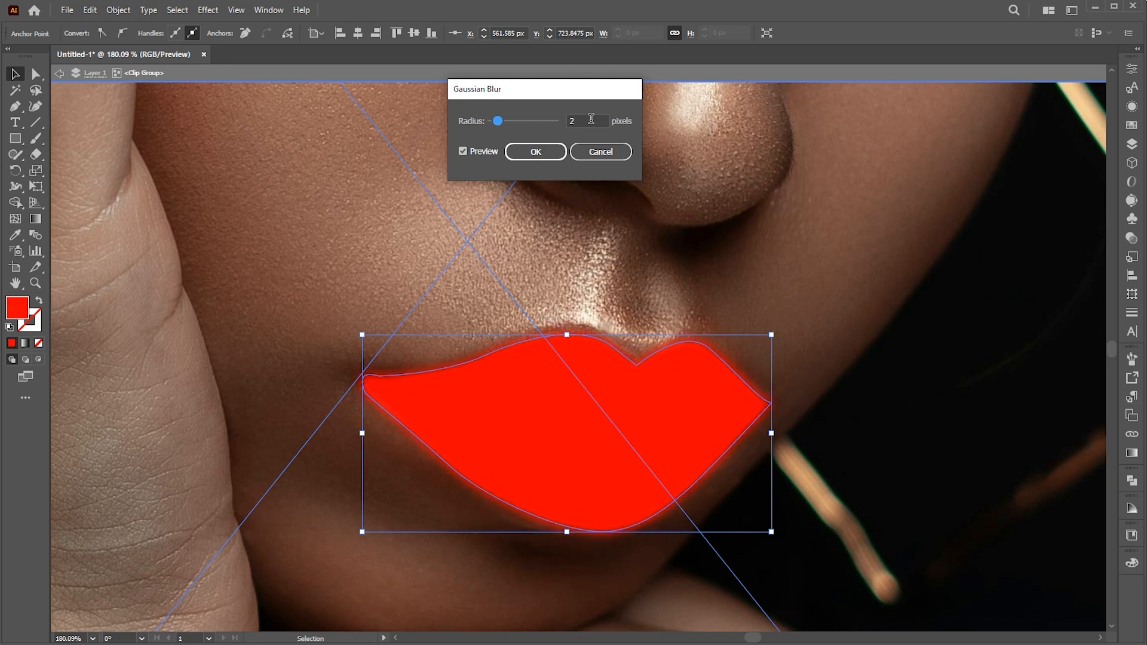
pyautogui.click(534, 151)
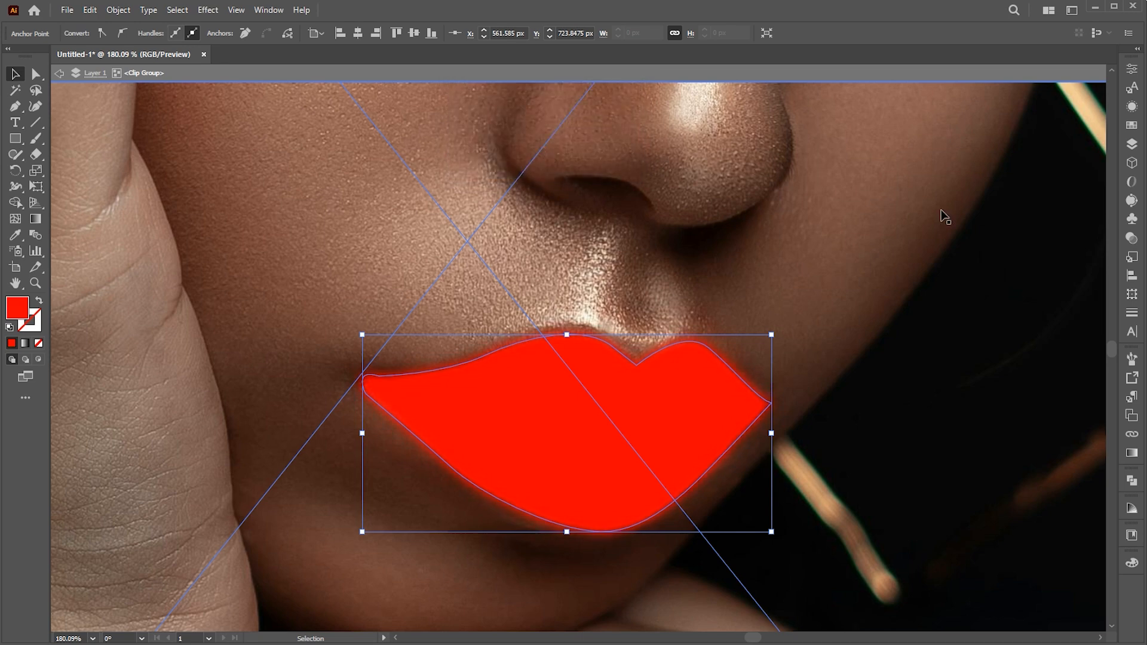
pyautogui.click(997, 83)
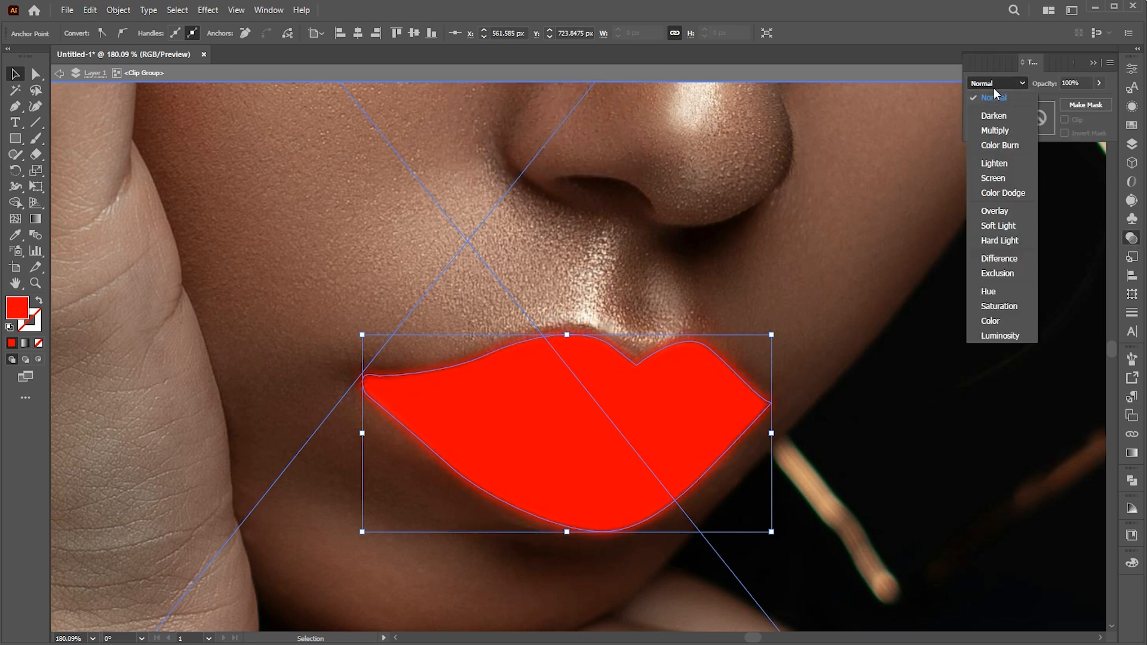
pyautogui.click(994, 130)
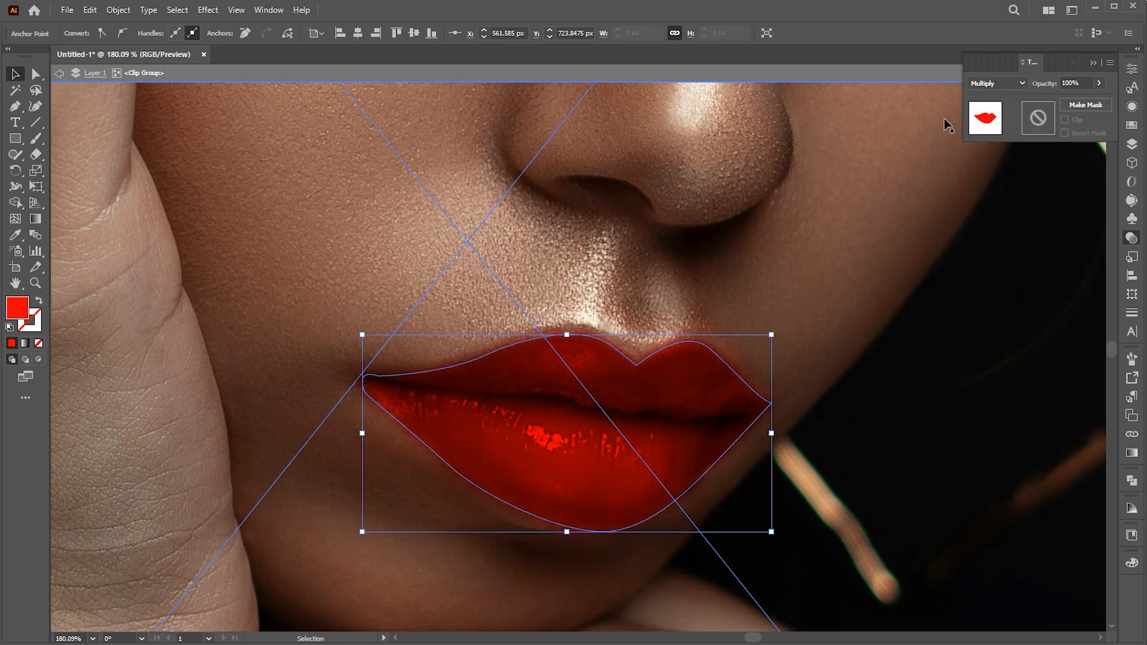
pyautogui.click(997, 82)
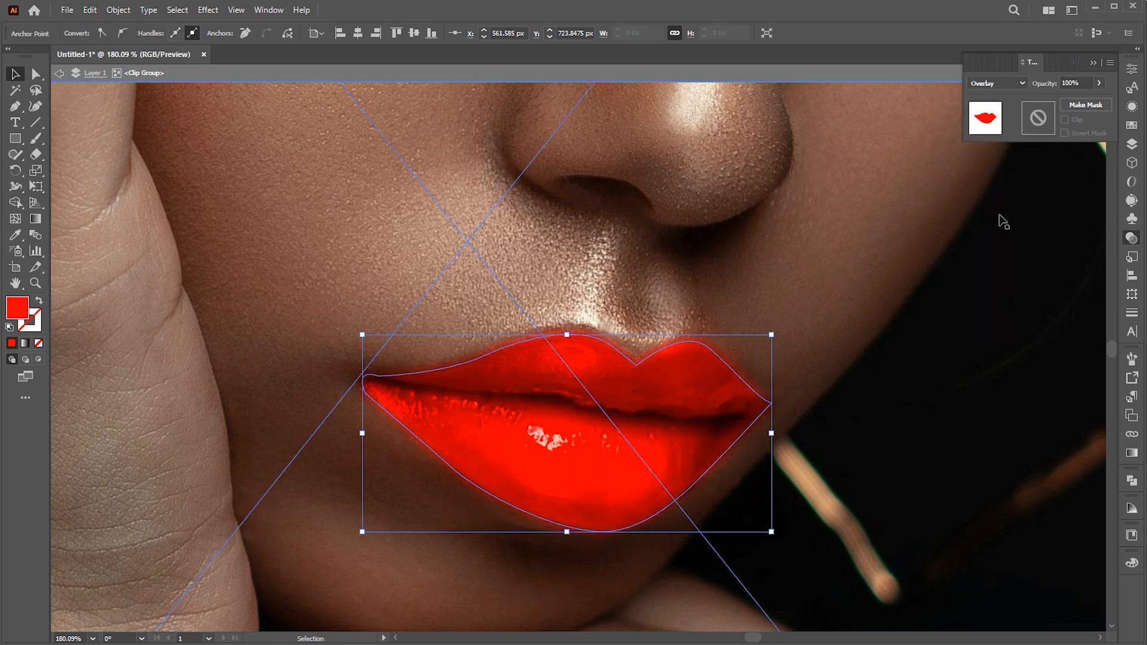
pyautogui.click(1071, 82)
pyautogui.write('30')
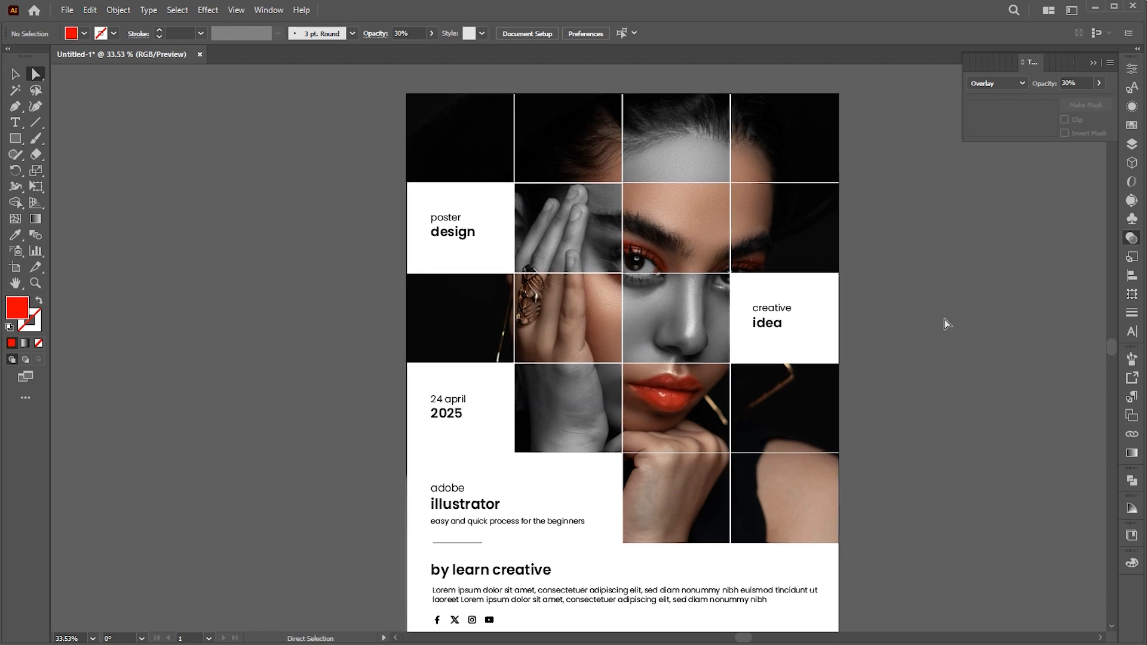
pyautogui.moveTo(15, 138)
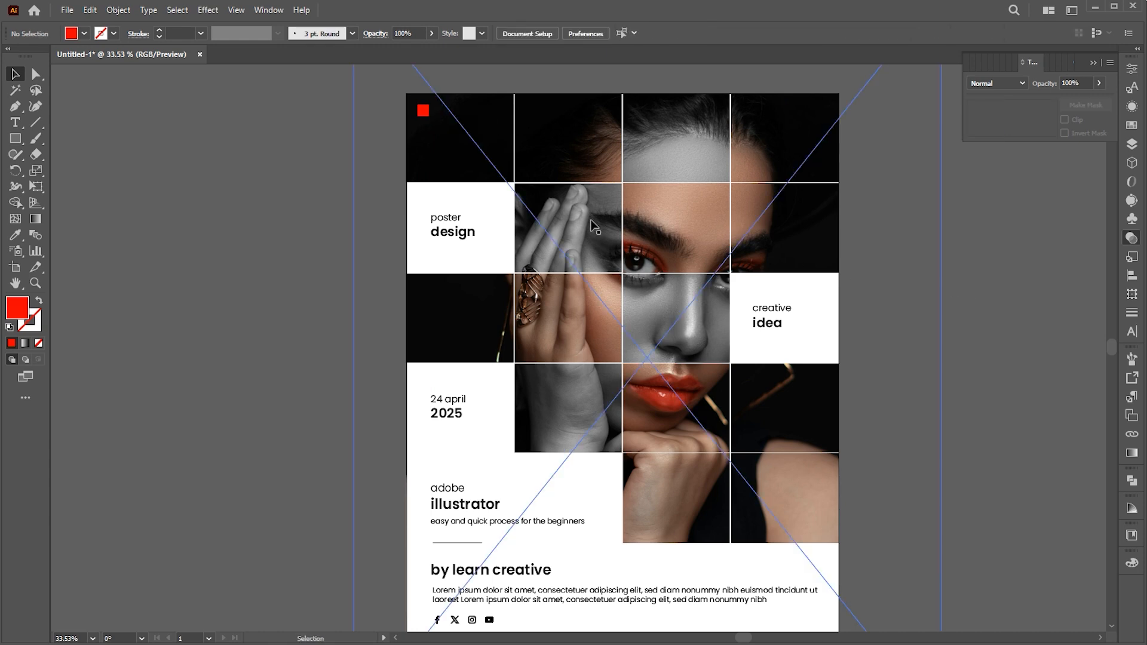
# Copy the red square to the photo's lower-right corner.
pyautogui.moveTo(422, 111); pyautogui.dragTo(823, 529)
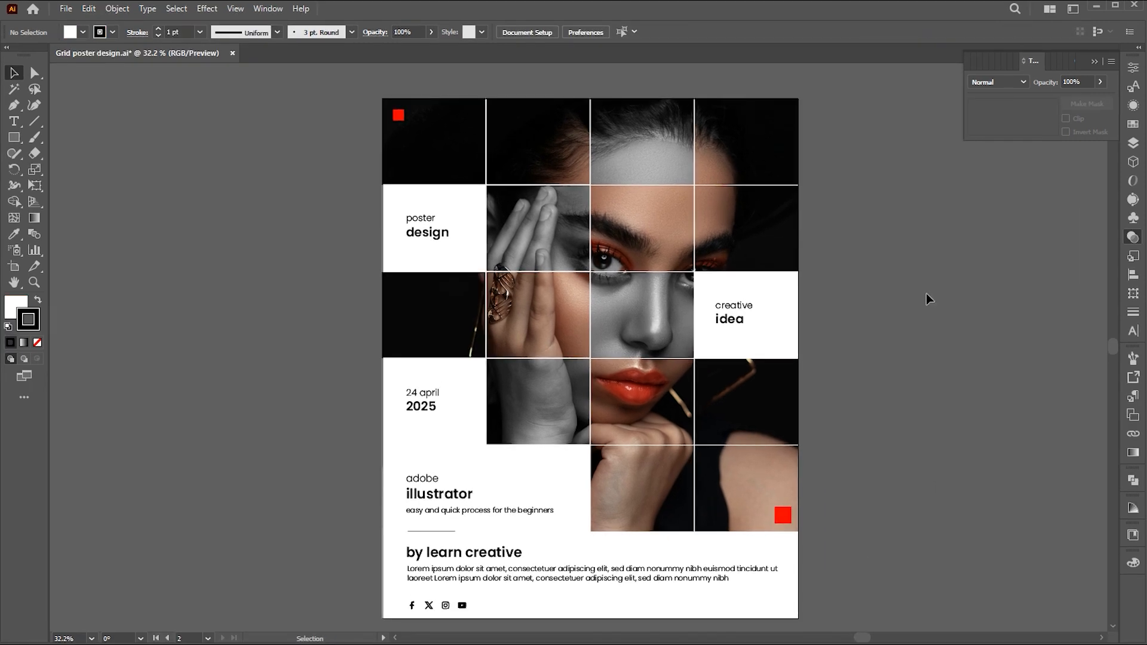
# Relink the poster photos to a sunglasses portrait and a yellow-backdrop portrait.
pyautogui.click(433, 228)
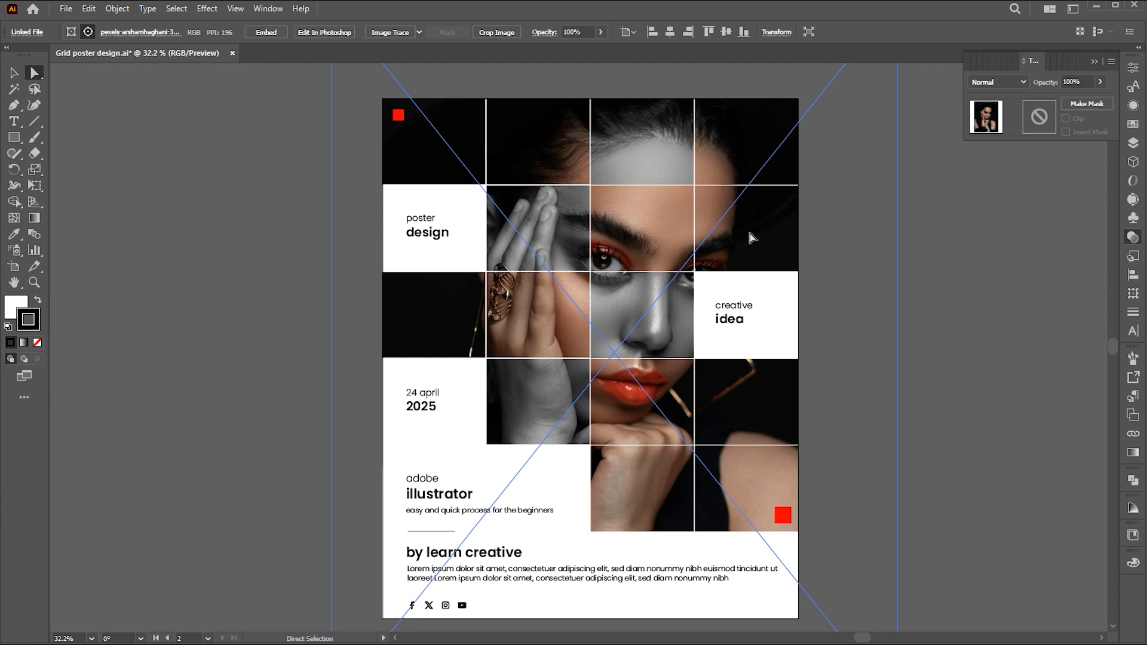
pyautogui.click(26, 32)
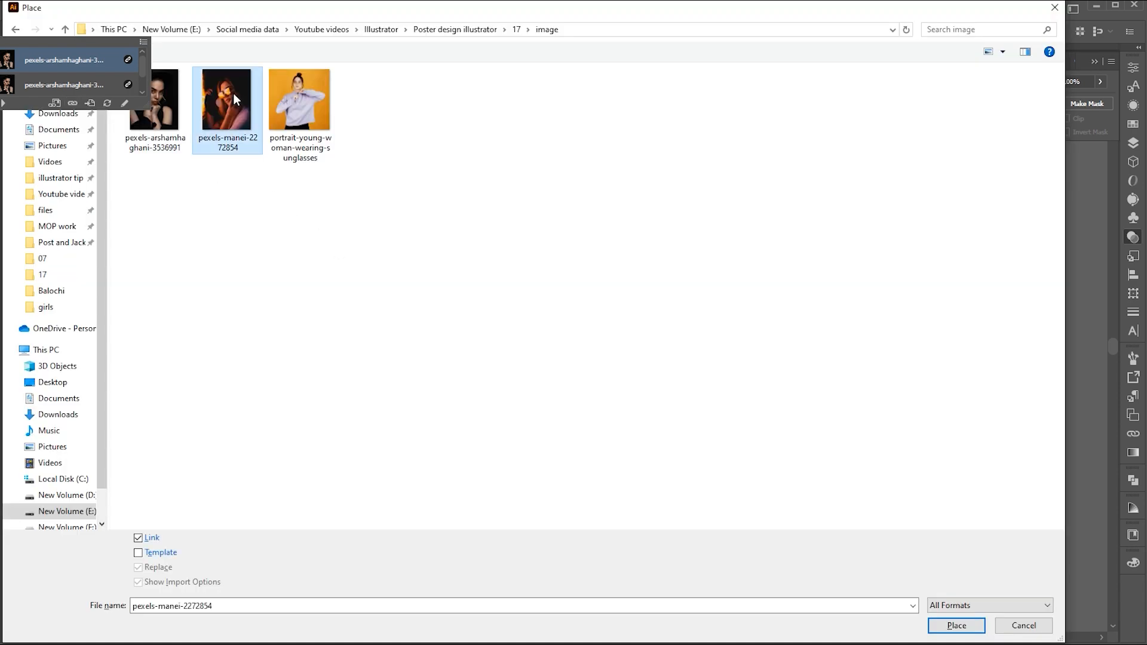
pyautogui.click(955, 625)
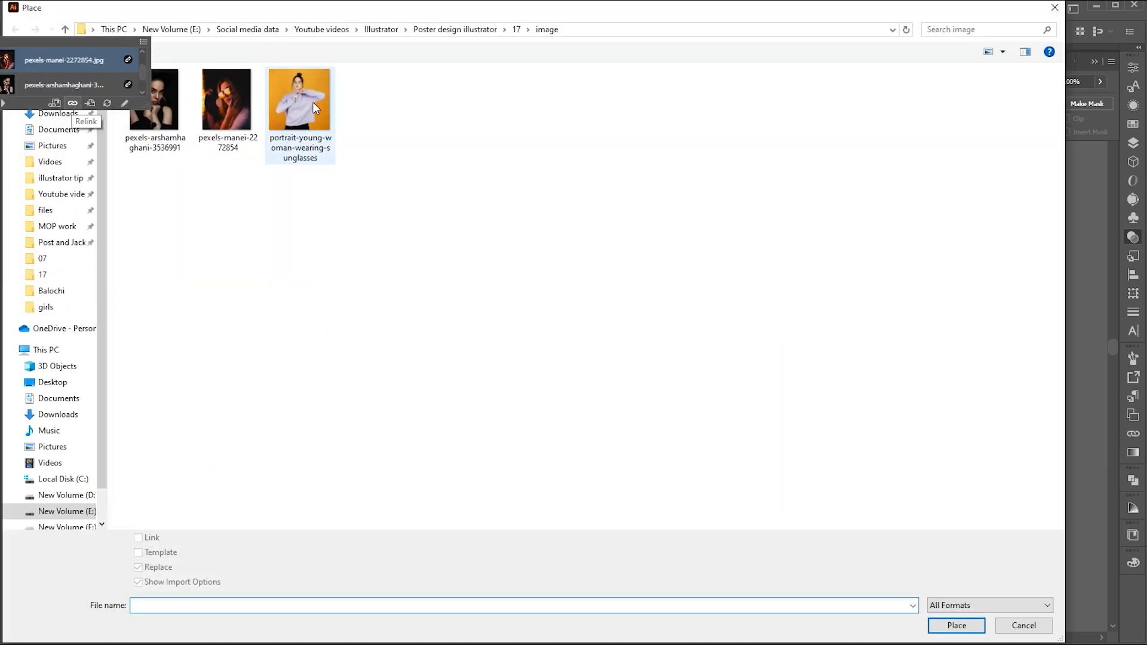
pyautogui.click(955, 625)
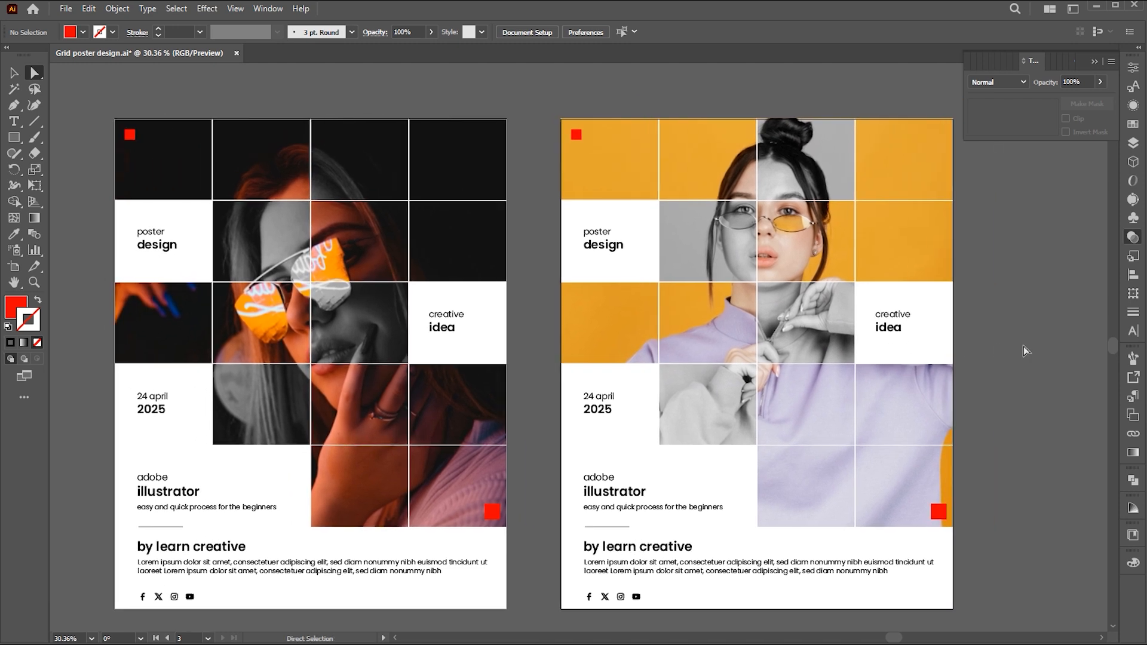
pyautogui.moveTo(1028, 349)
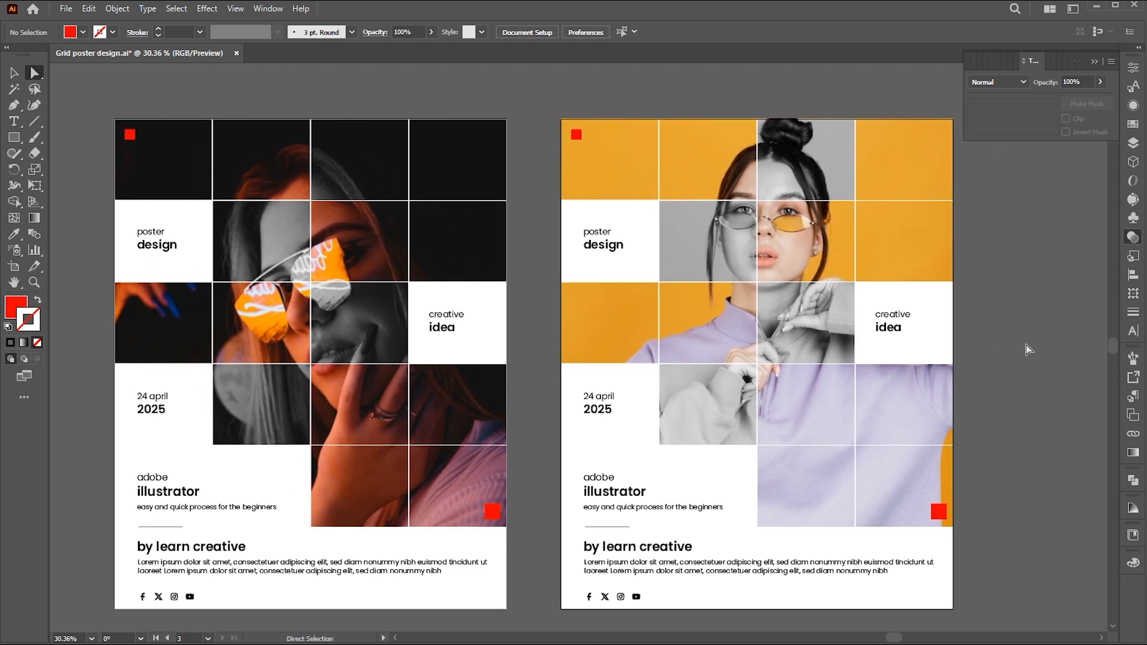